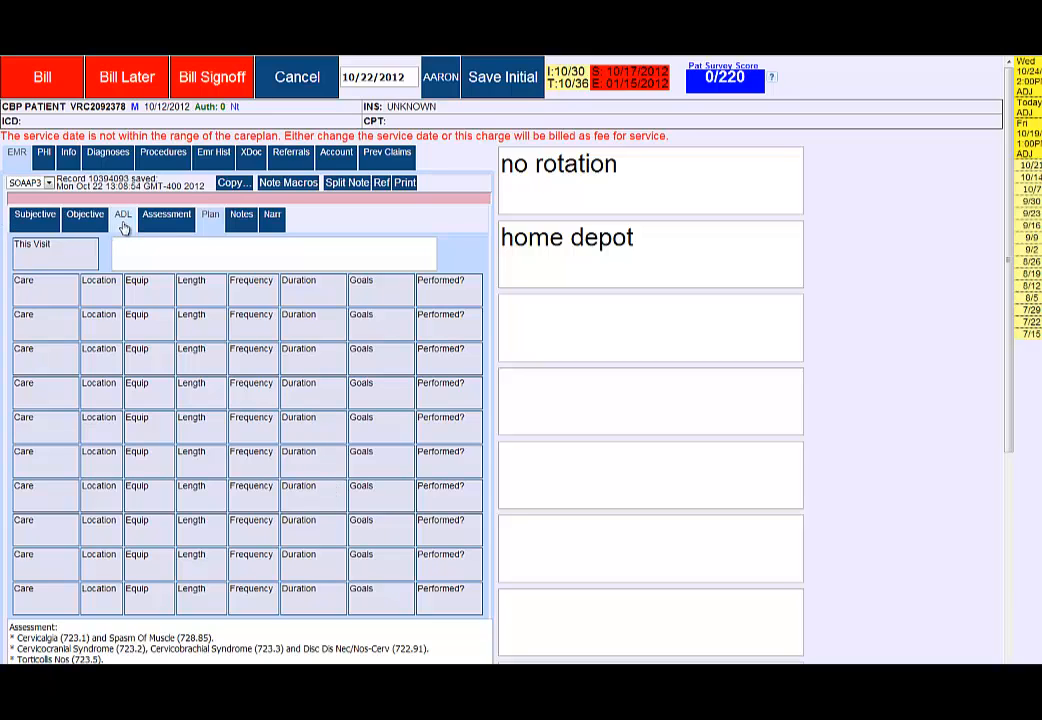
mouse_move(241, 218)
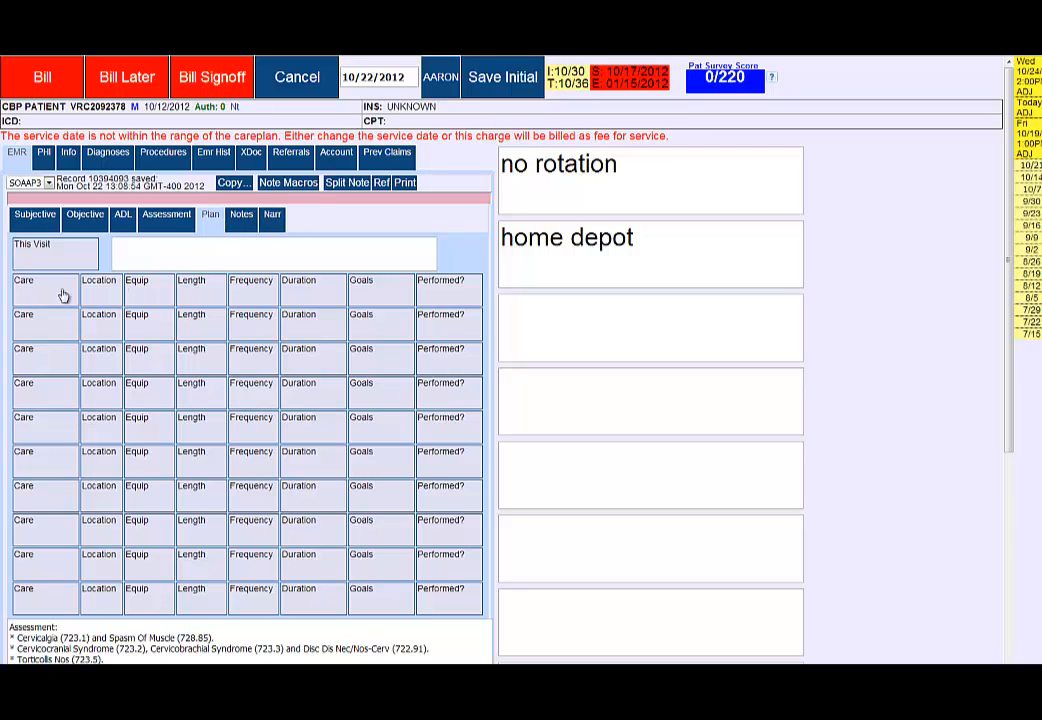
Enter the free-text remark 'this goes to the end' for This Visit
click(275, 253)
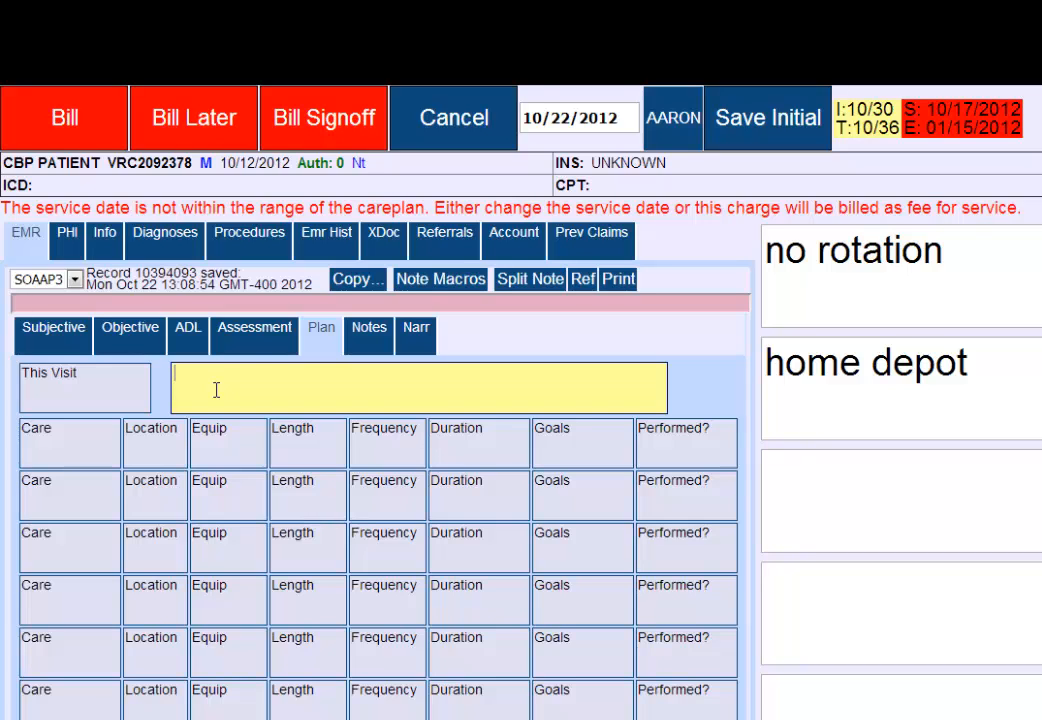
click(439, 279)
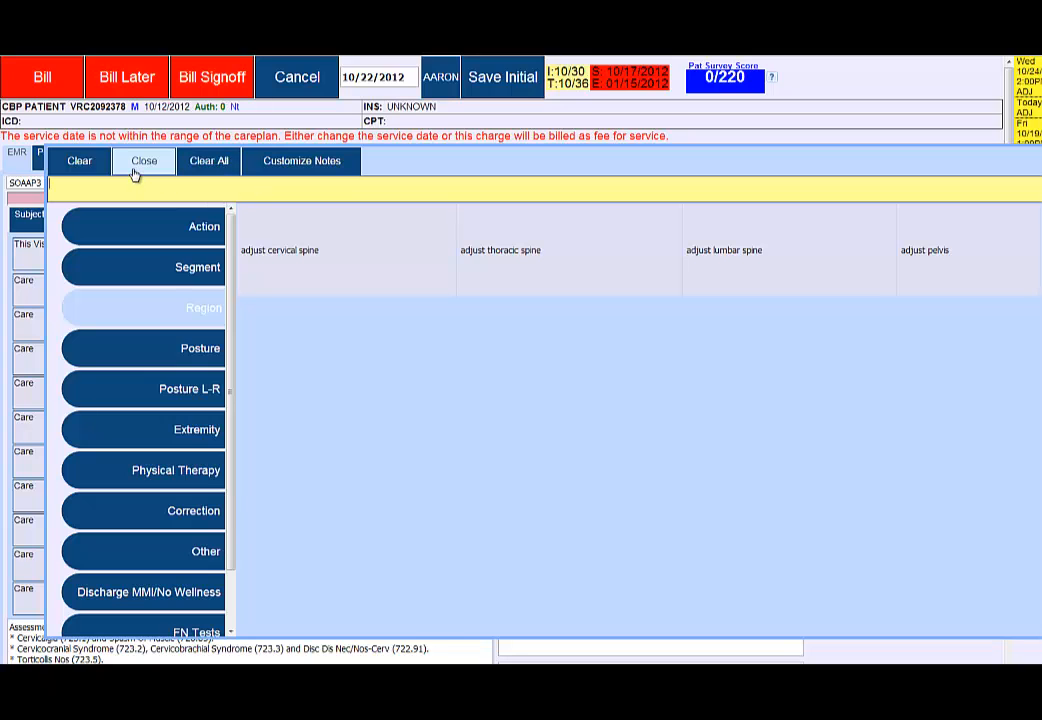
click(144, 161)
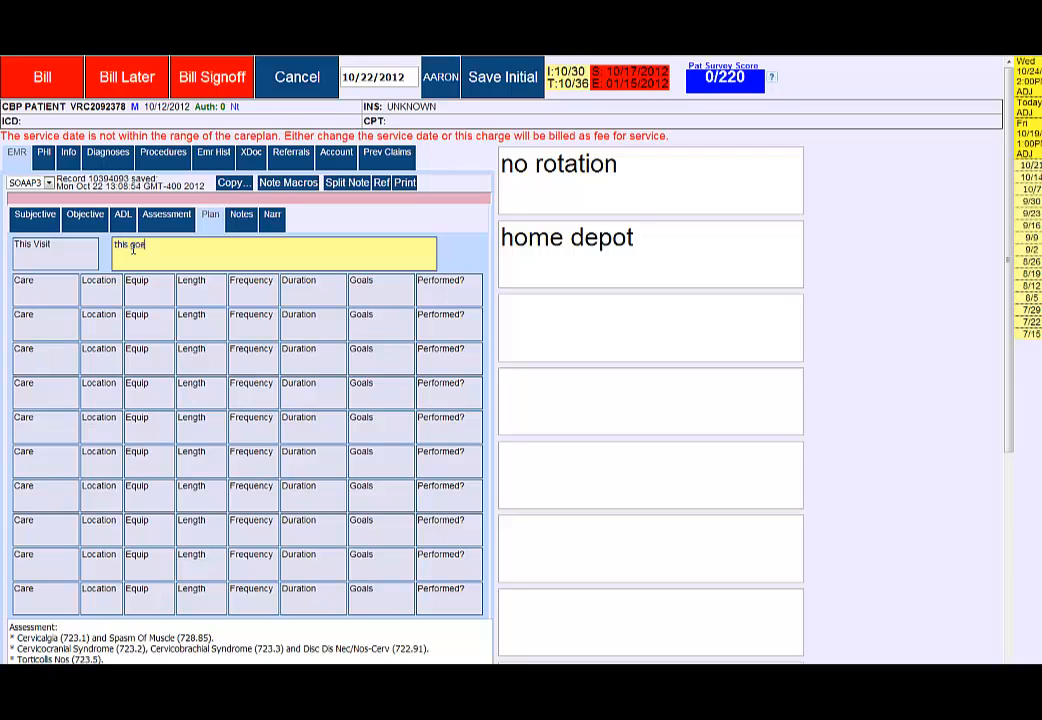
text(goes to th)
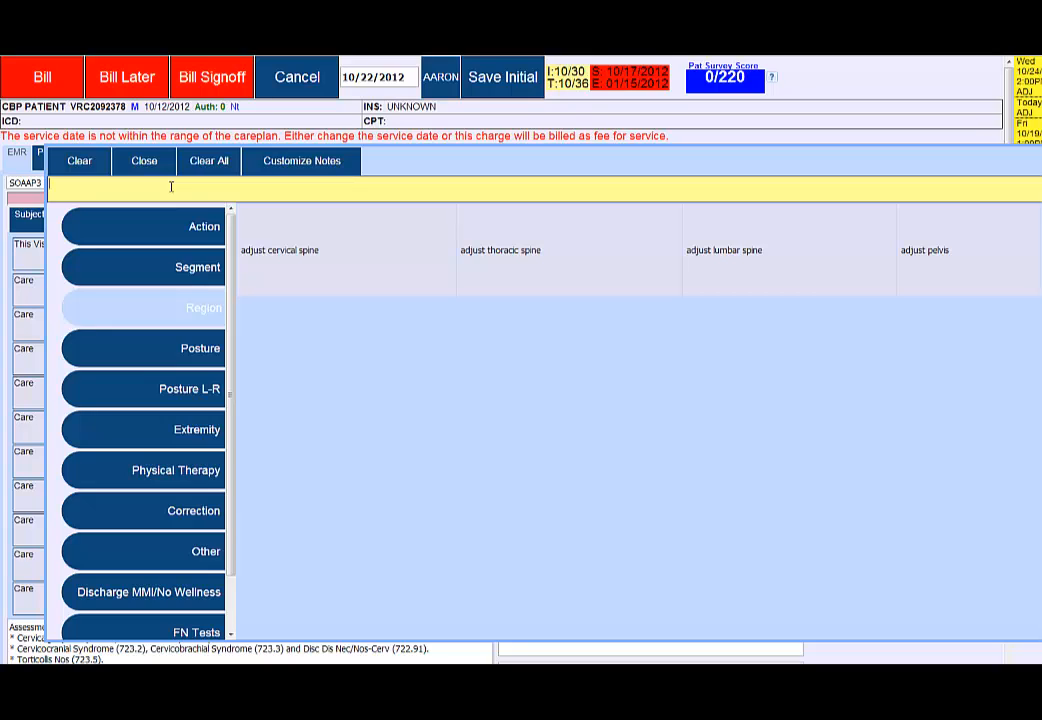
Type custom text 'with this line' into the first Care cell
text(with this)
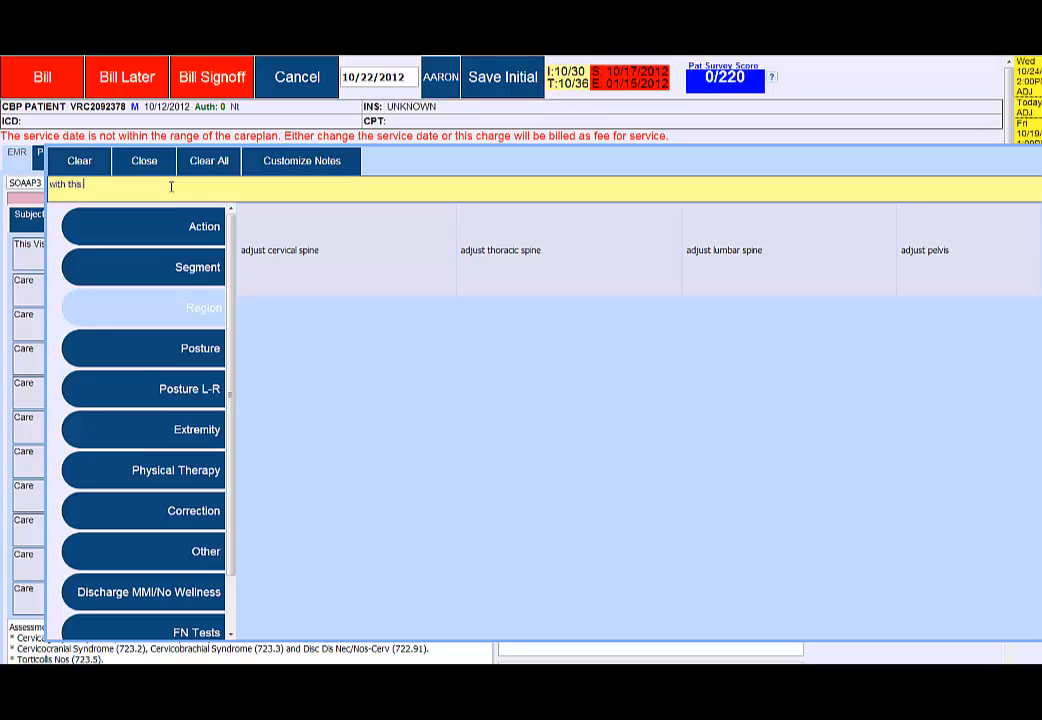
text(line)
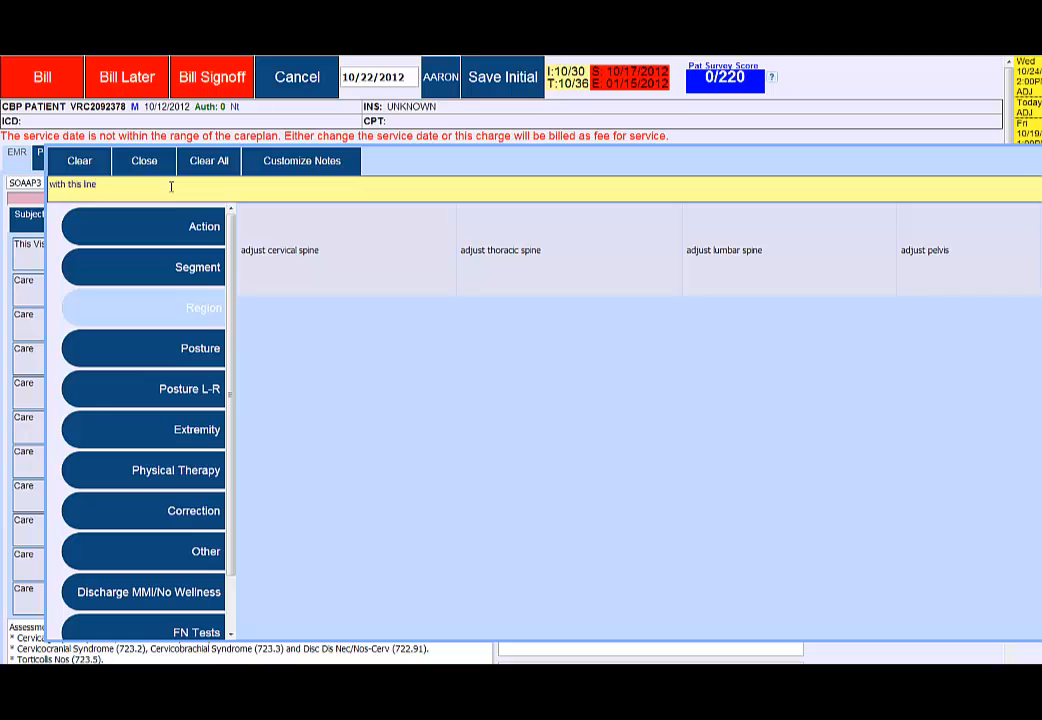
click(143, 160)
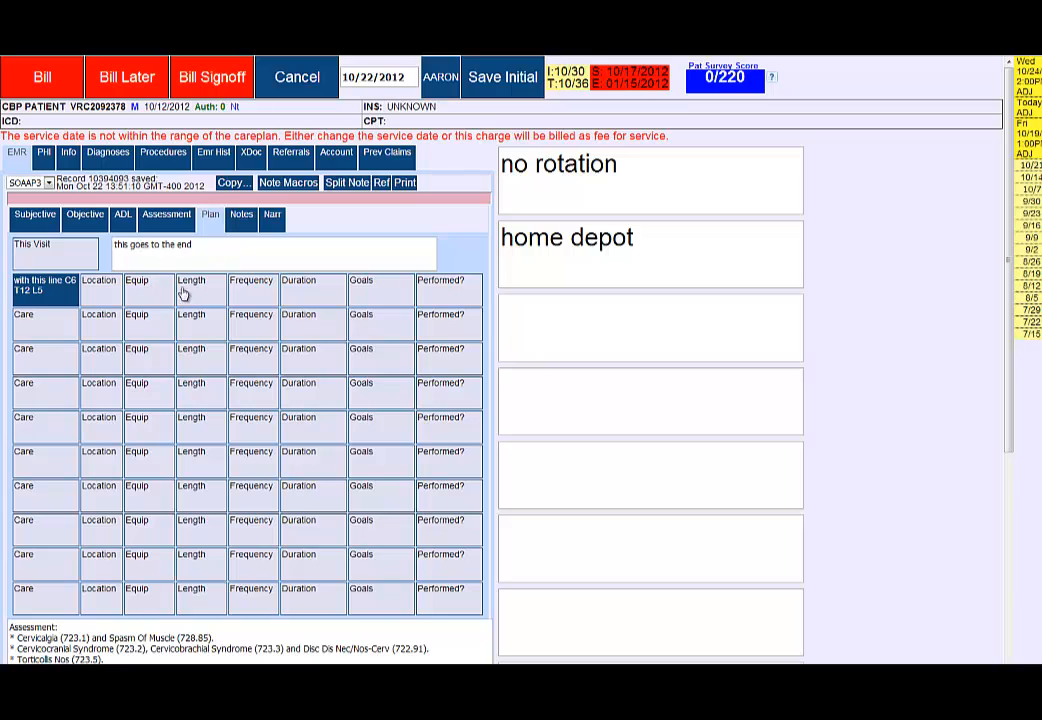
mouse_move(201, 290)
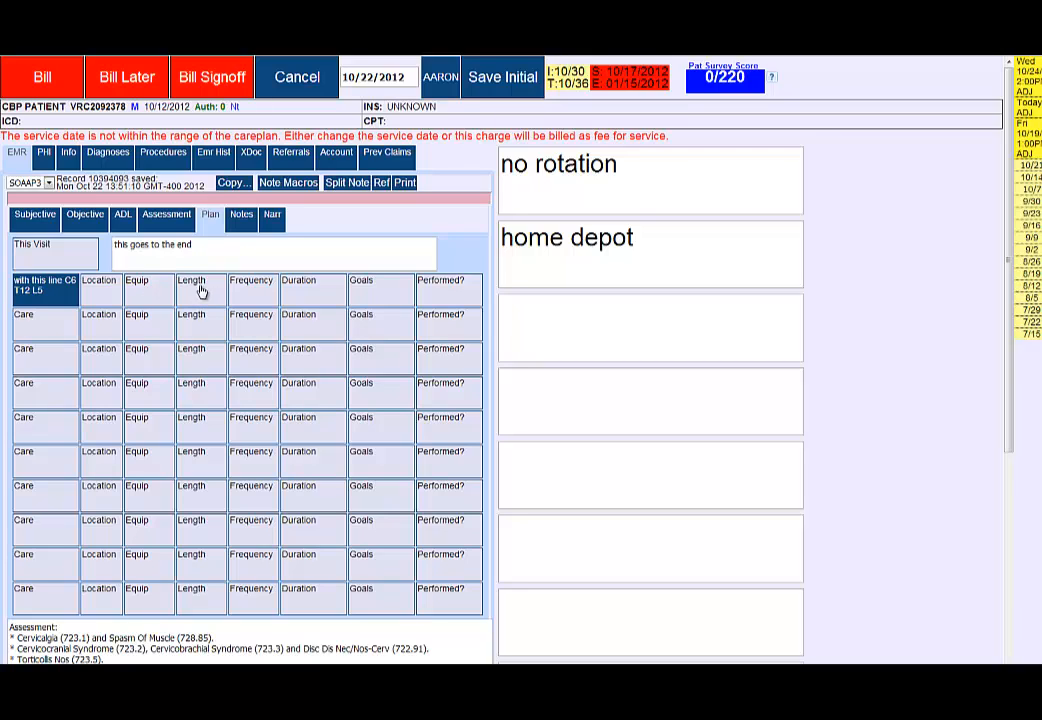
mouse_move(258, 295)
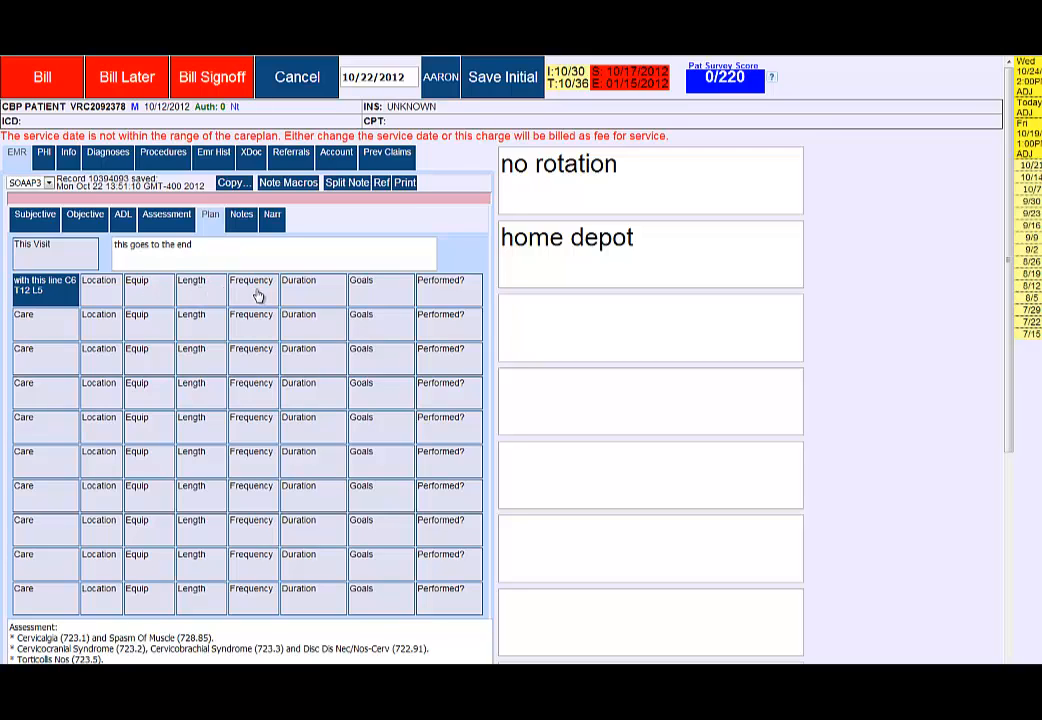
Set the first row's frequency and add goals 'reduce pain' and 'restore spinal biomech'
click(251, 287)
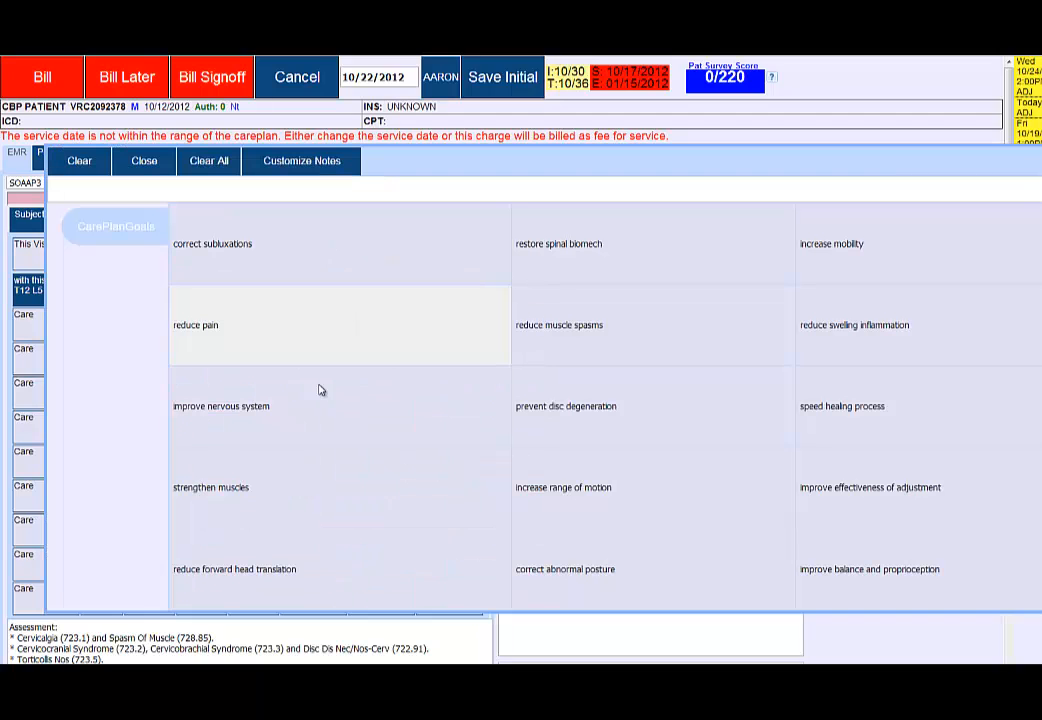
click(196, 325)
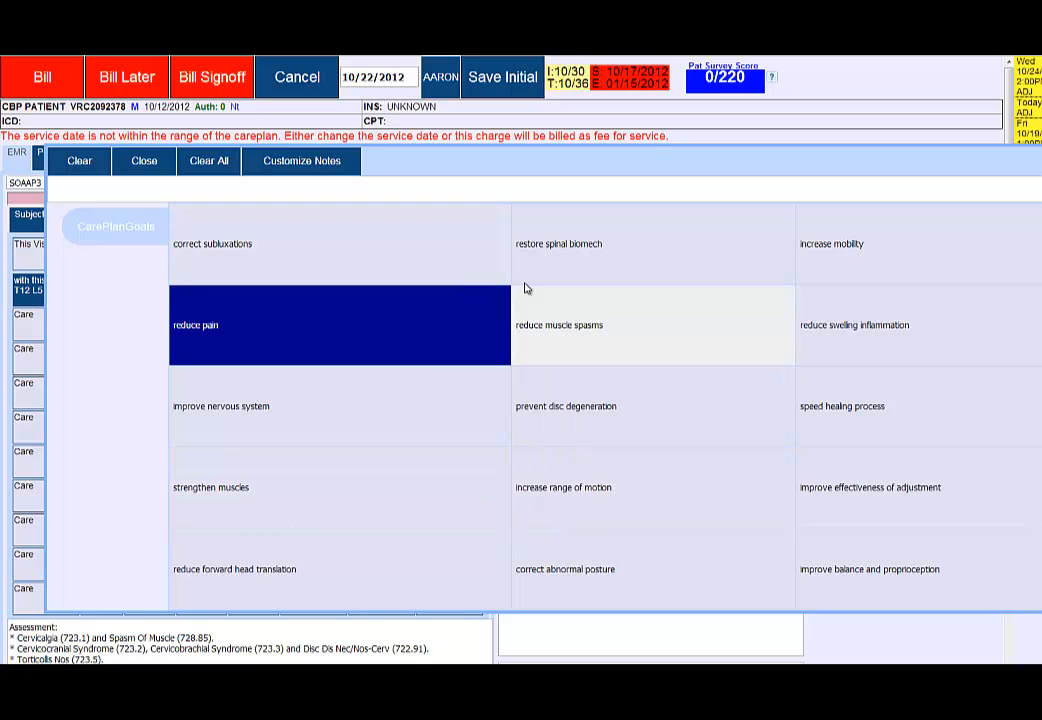
click(212, 243)
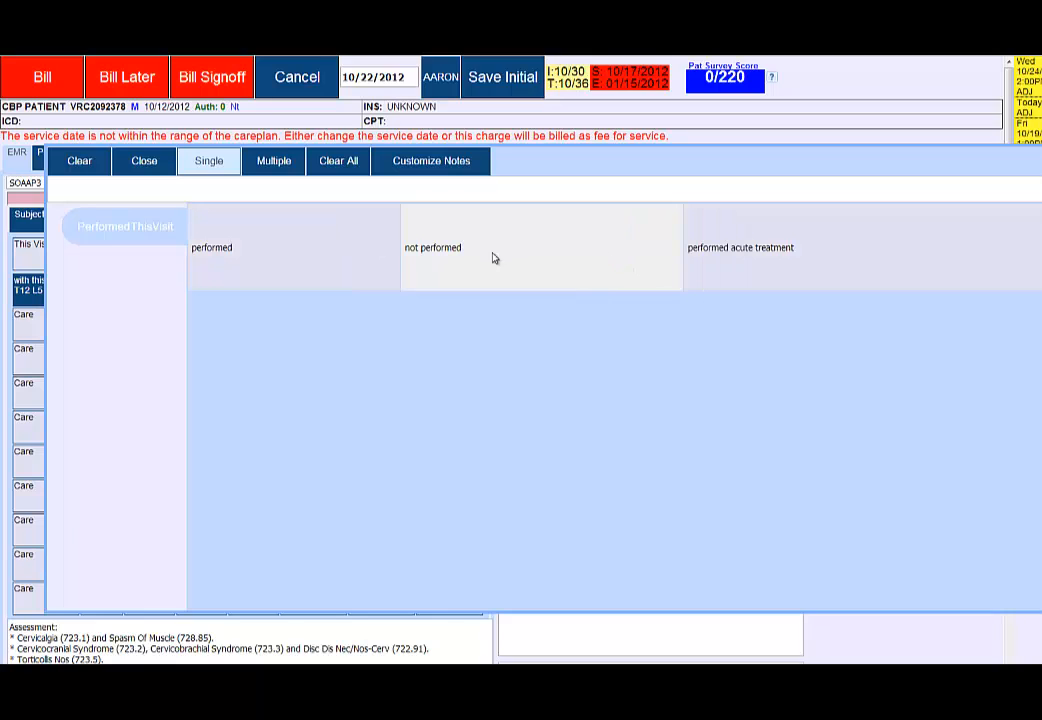
mouse_move(500, 275)
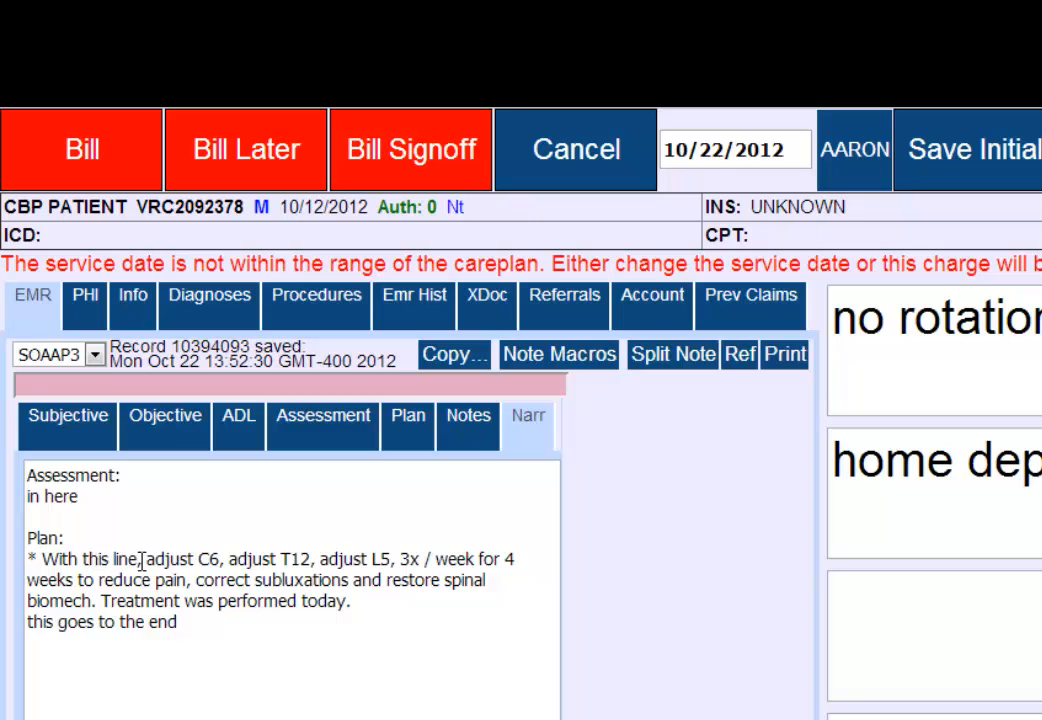
Select the narrative text after 'With this line' to fix punctuation
double_click(88, 558)
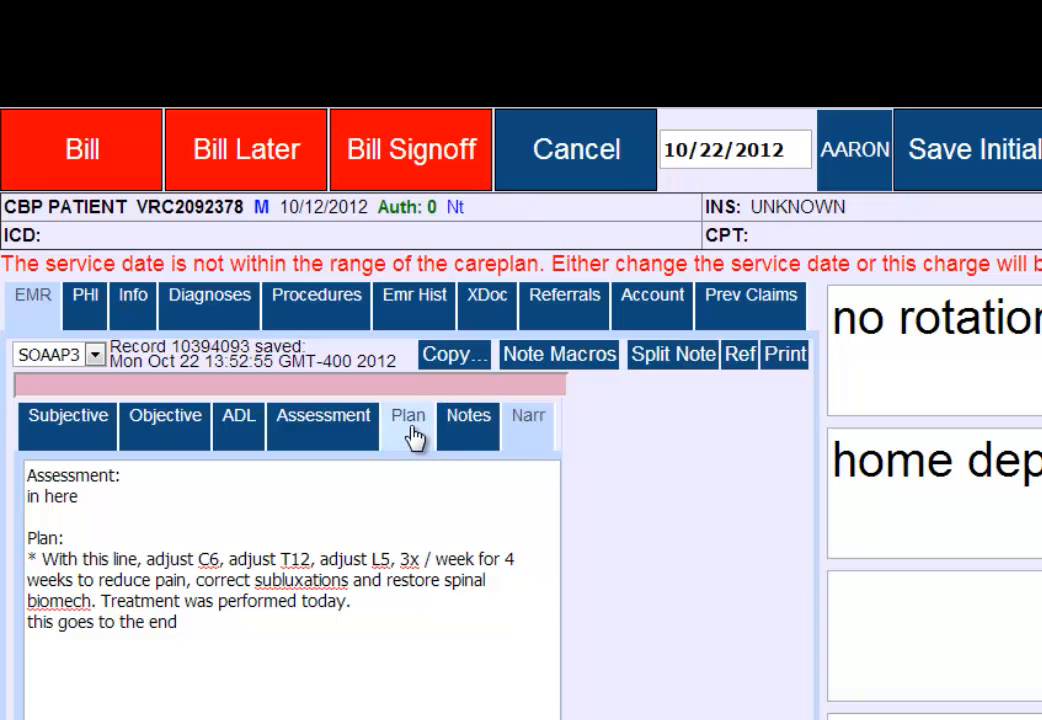
Set the second care-plan row to cervical Mechanical Traction
click(407, 415)
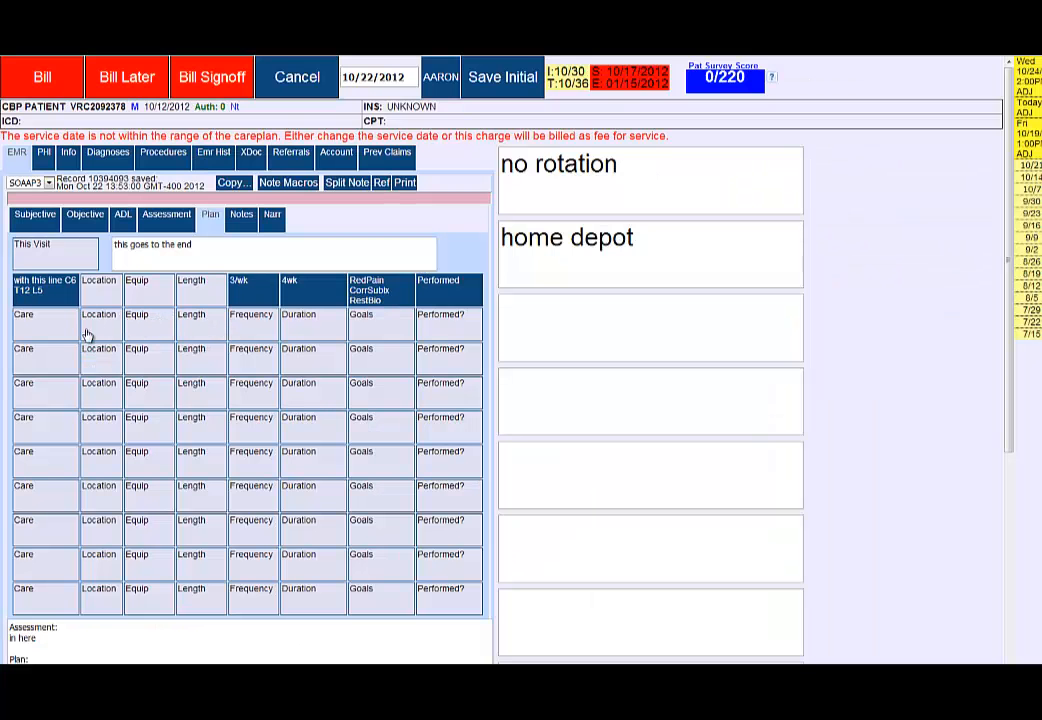
click(287, 183)
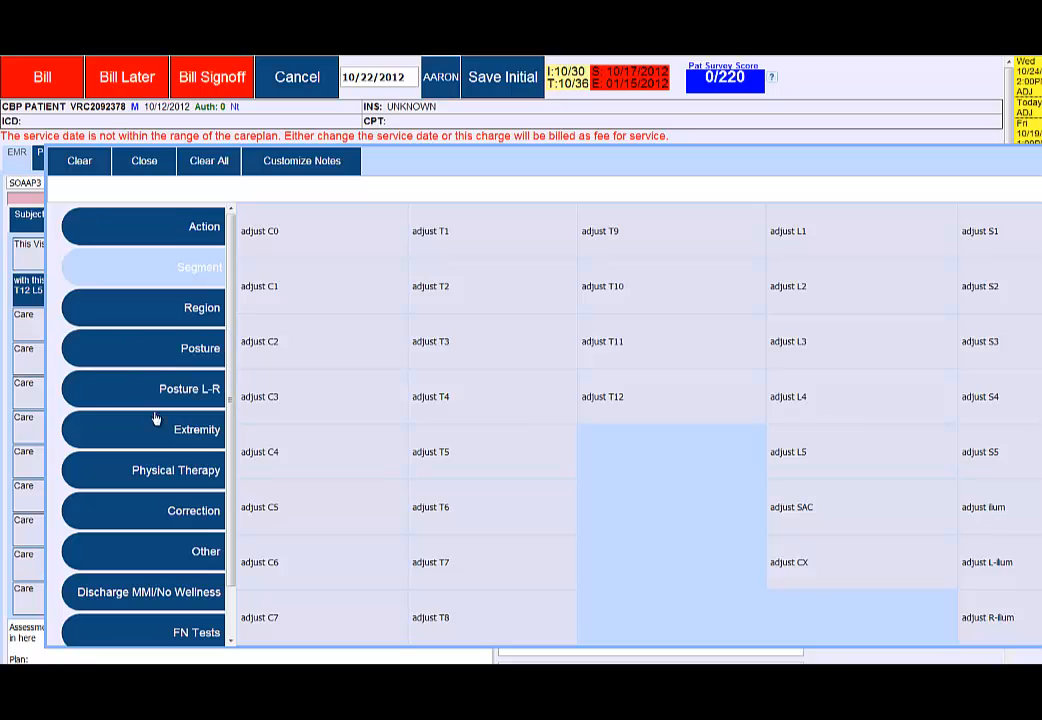
click(176, 470)
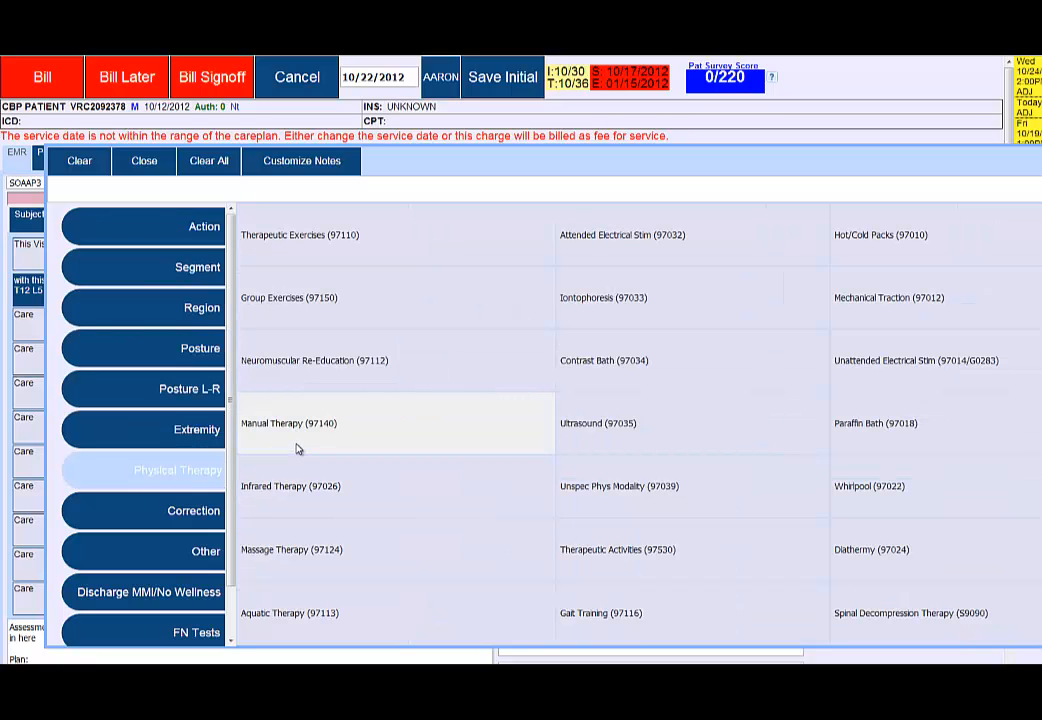
mouse_move(879, 312)
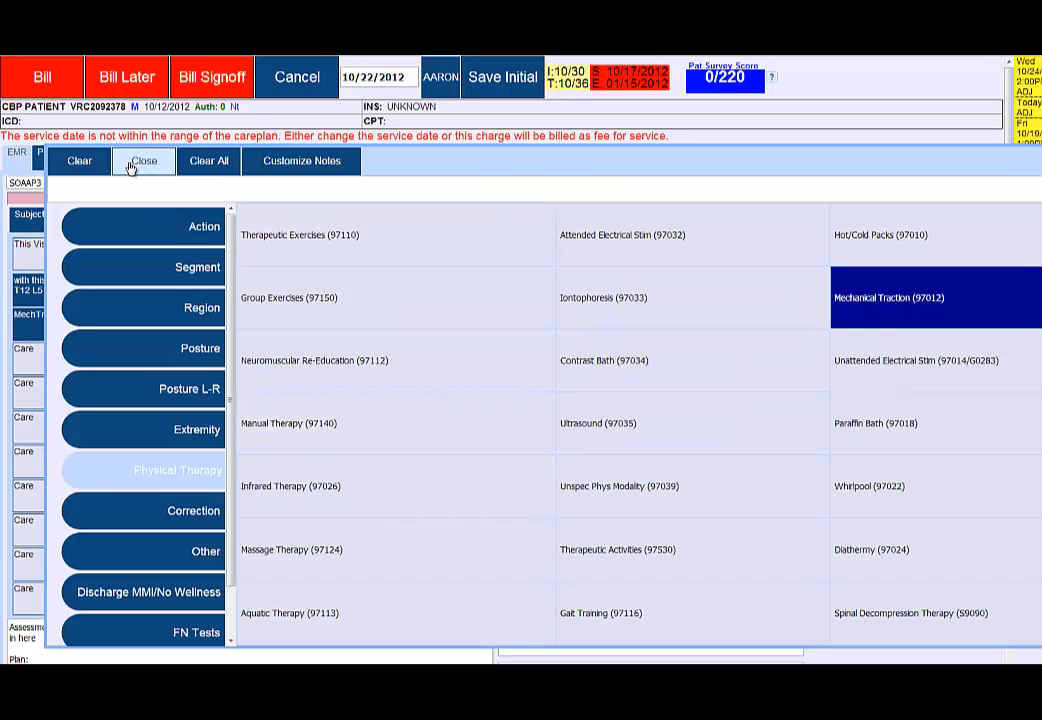
click(143, 161)
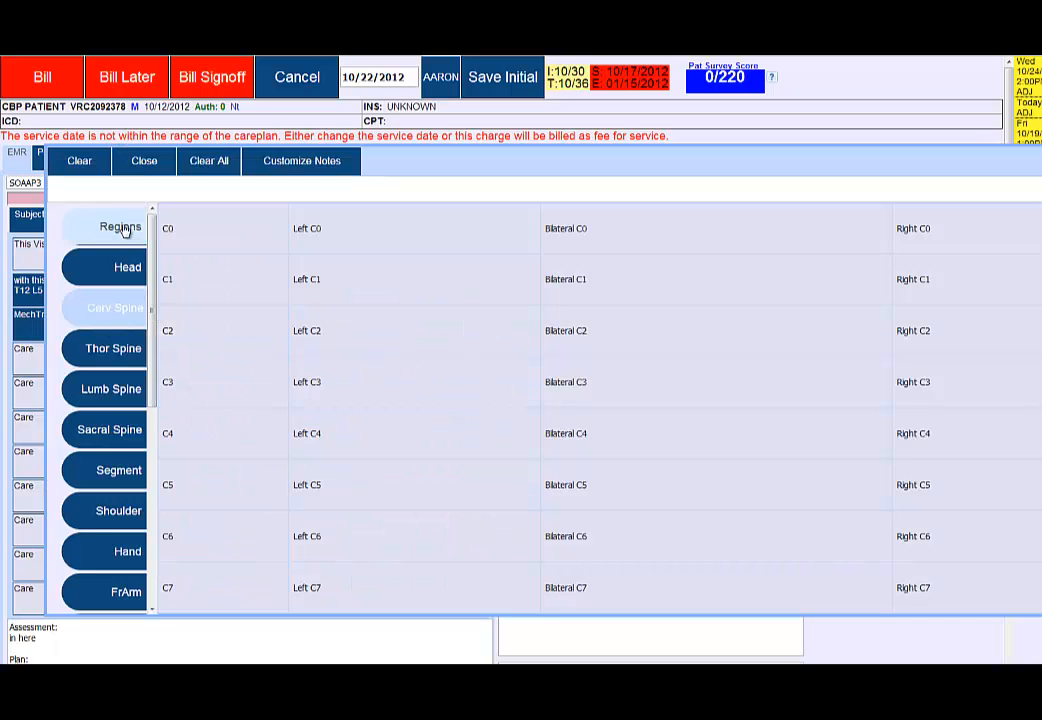
click(120, 227)
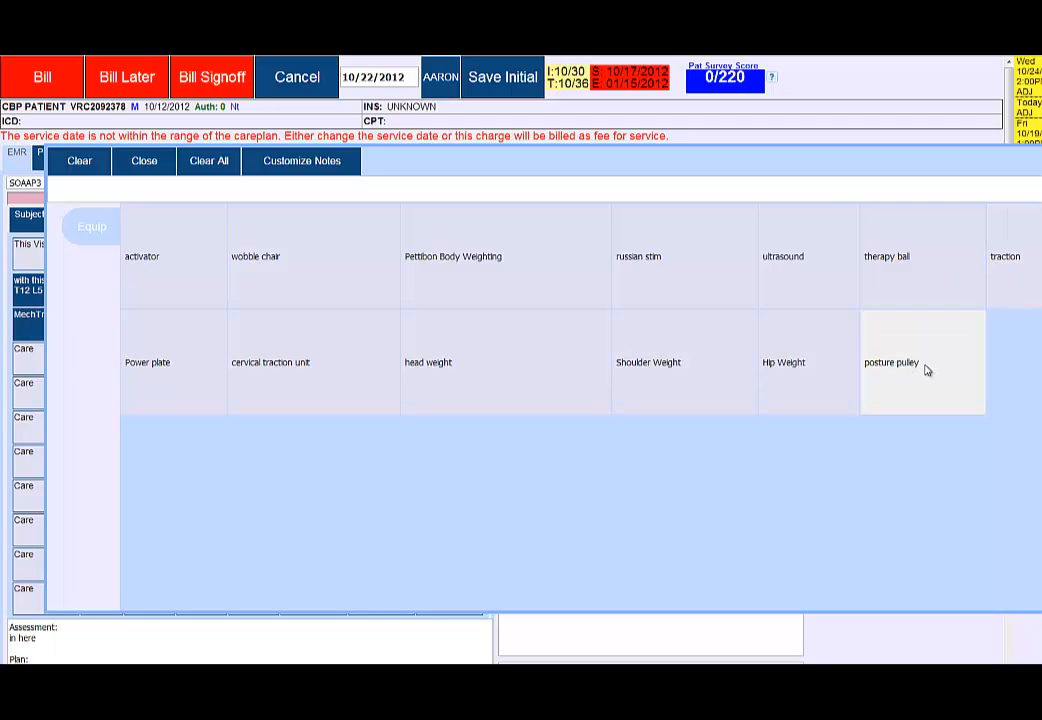
Give the traction row posture pulley equipment, a length and frequency, then close goals
click(921, 362)
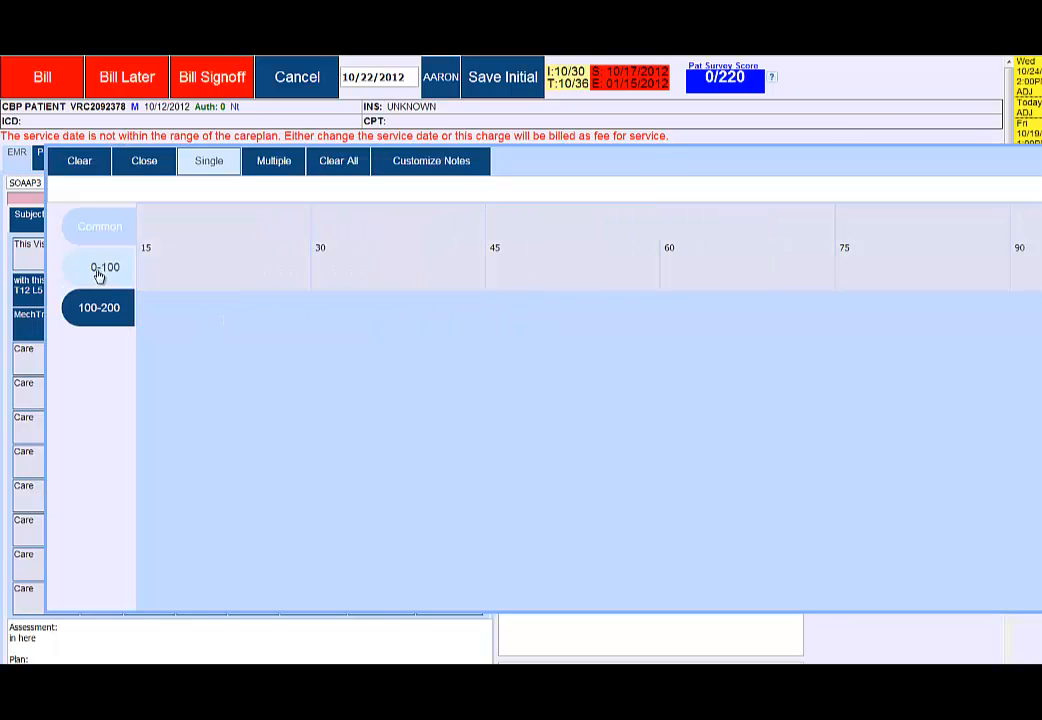
click(99, 267)
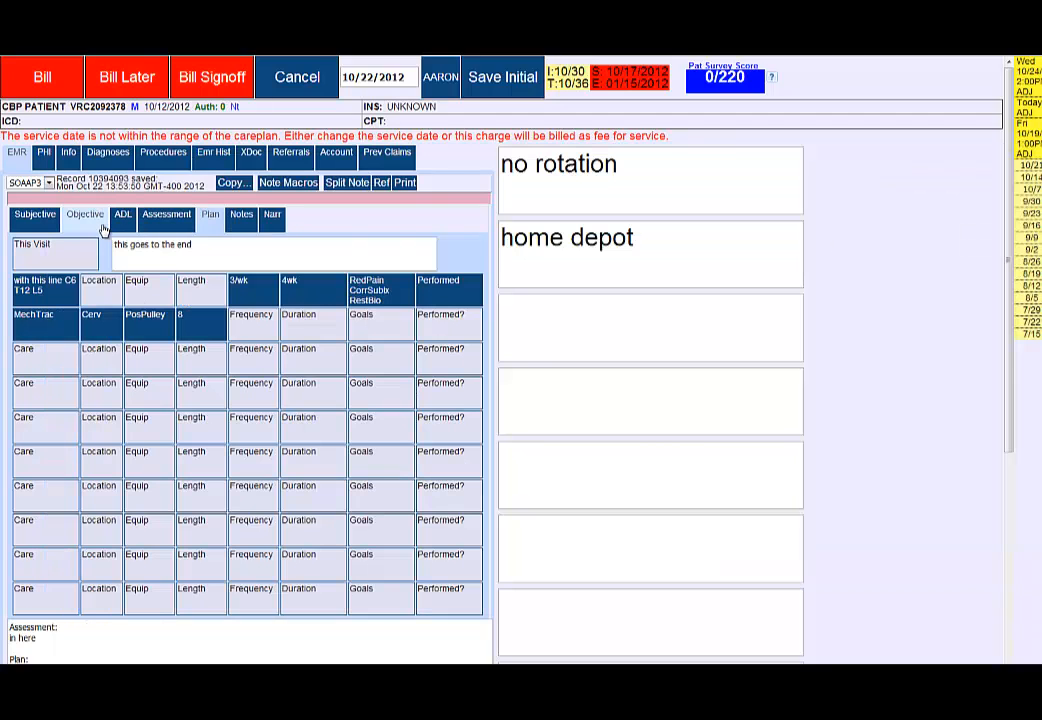
click(251, 314)
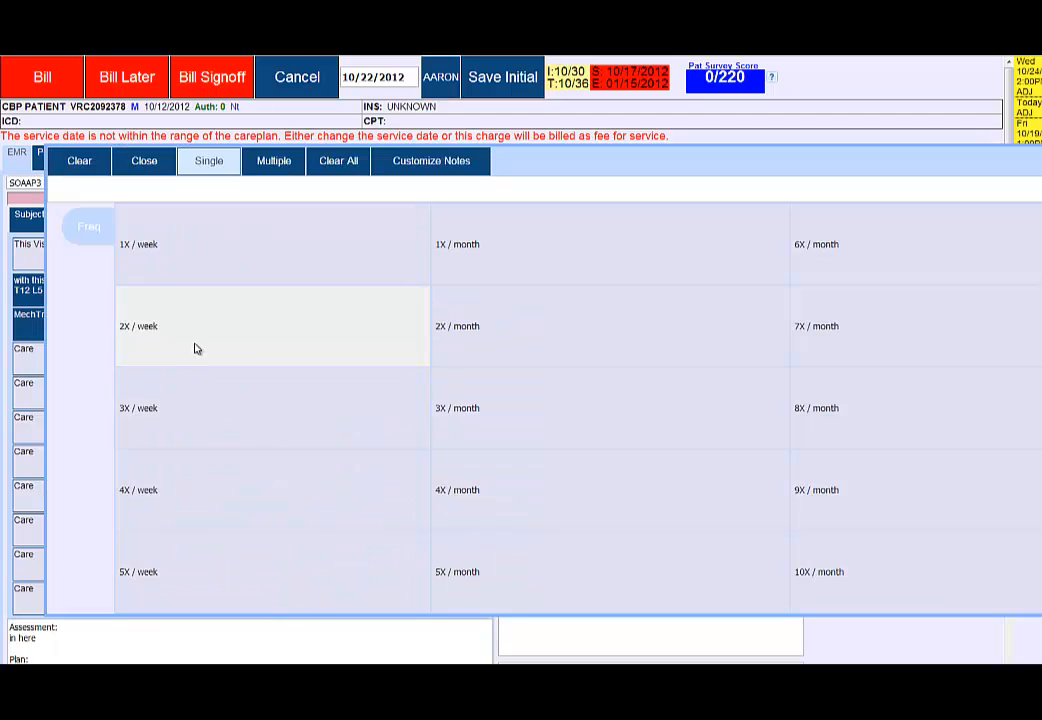
click(89, 226)
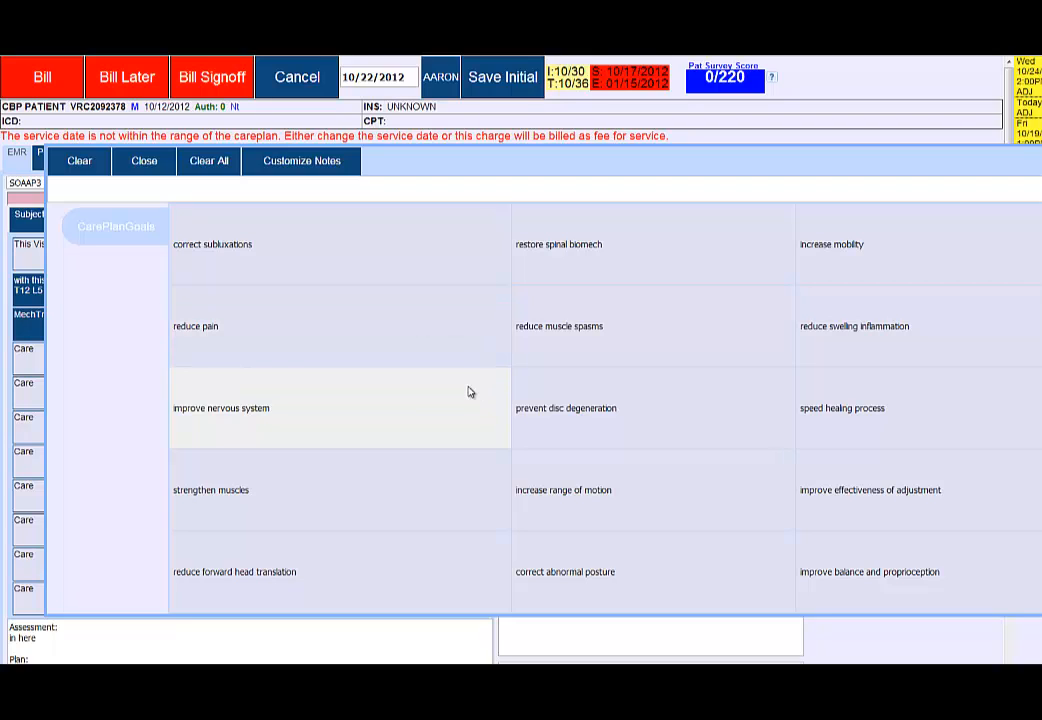
mouse_move(472, 397)
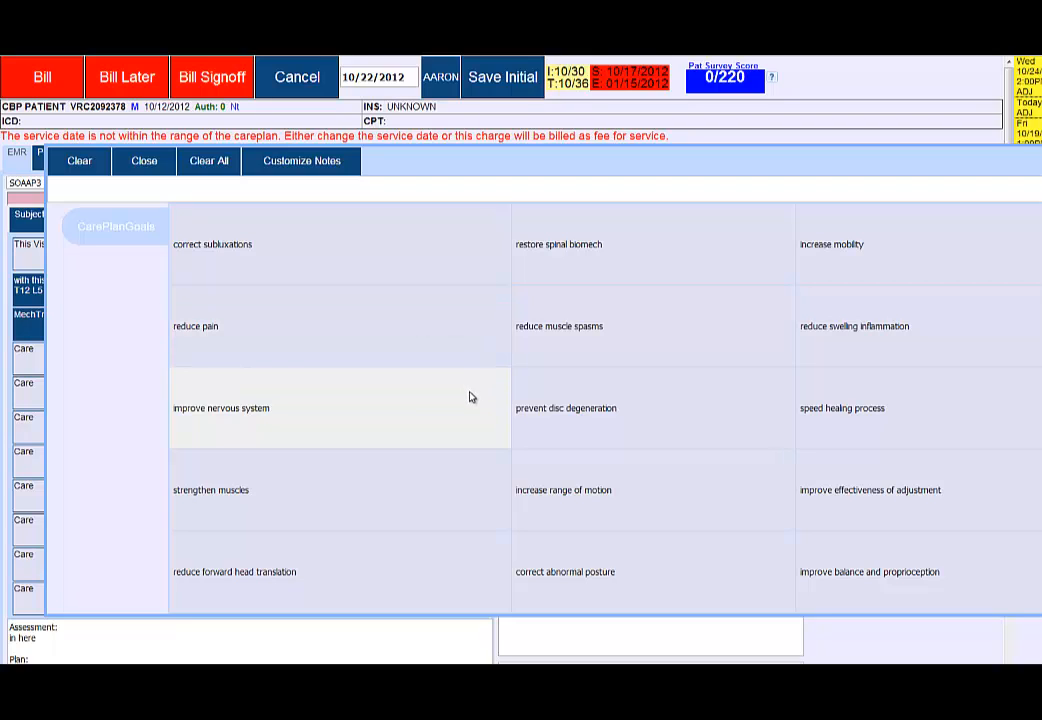
mouse_move(452, 390)
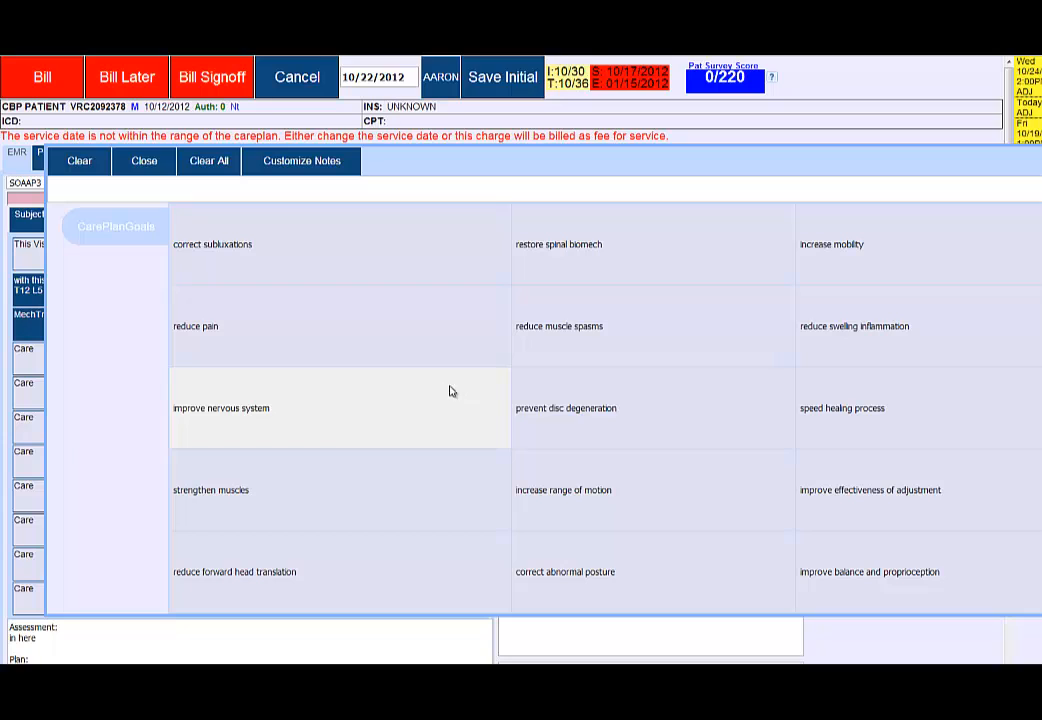
click(212, 244)
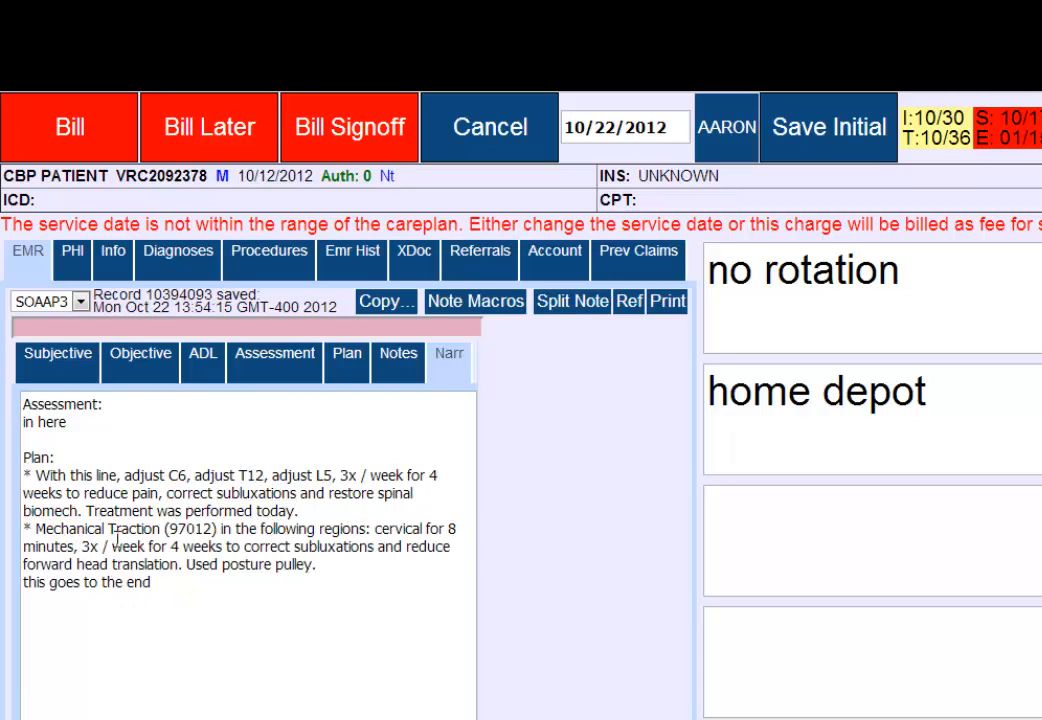
mouse_move(400, 553)
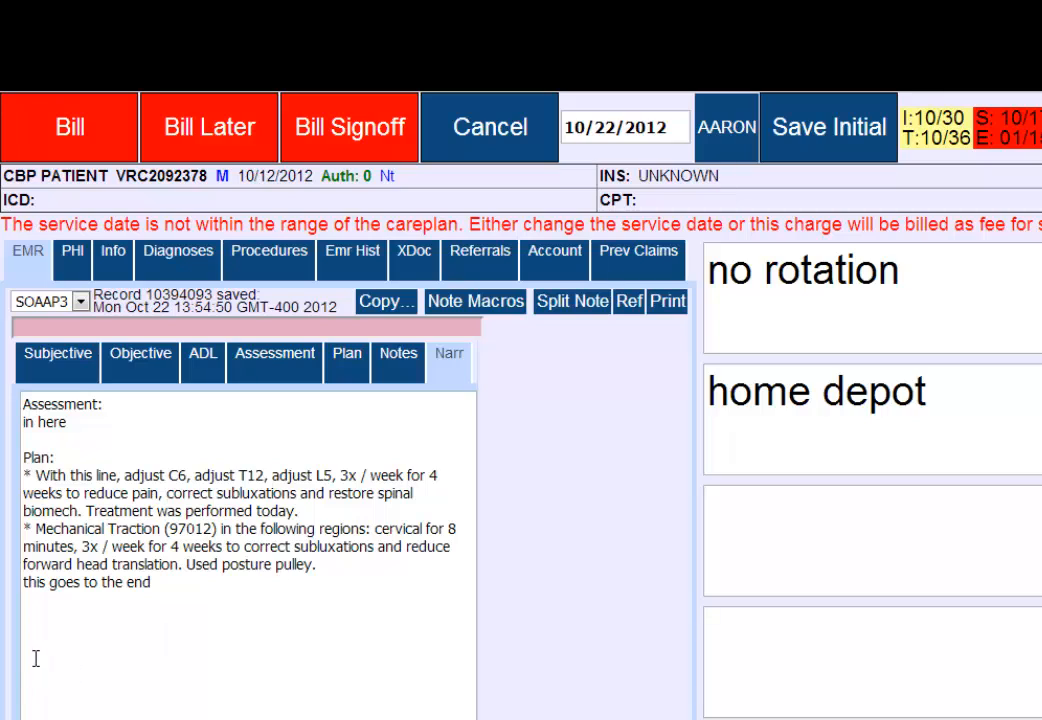
mouse_move(392, 652)
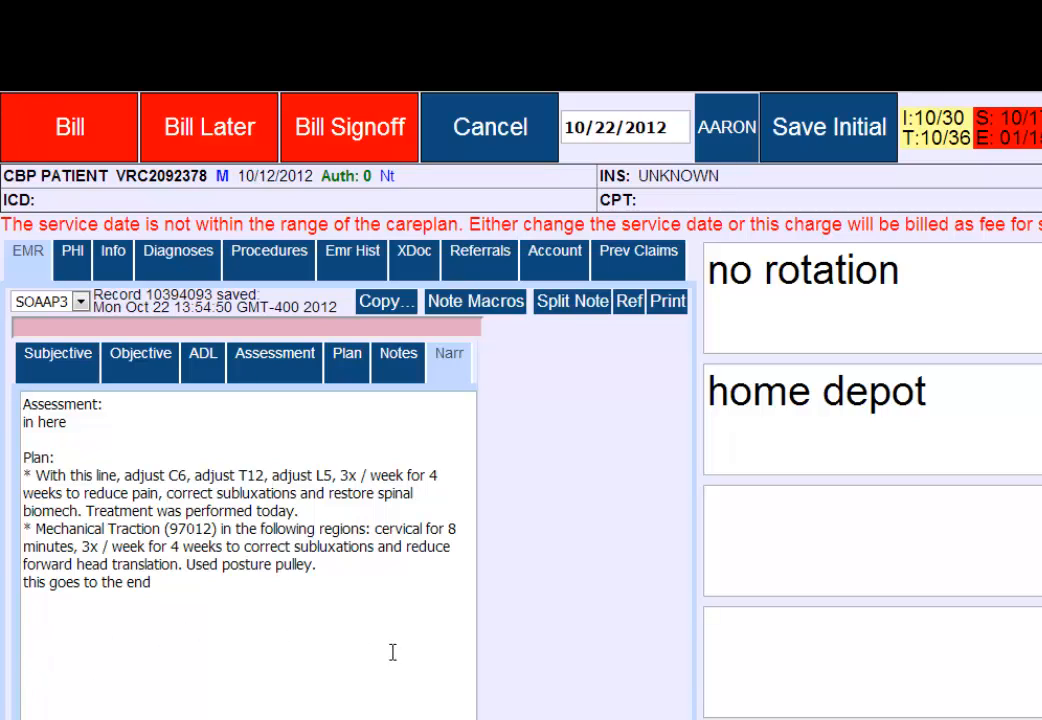
mouse_move(195, 690)
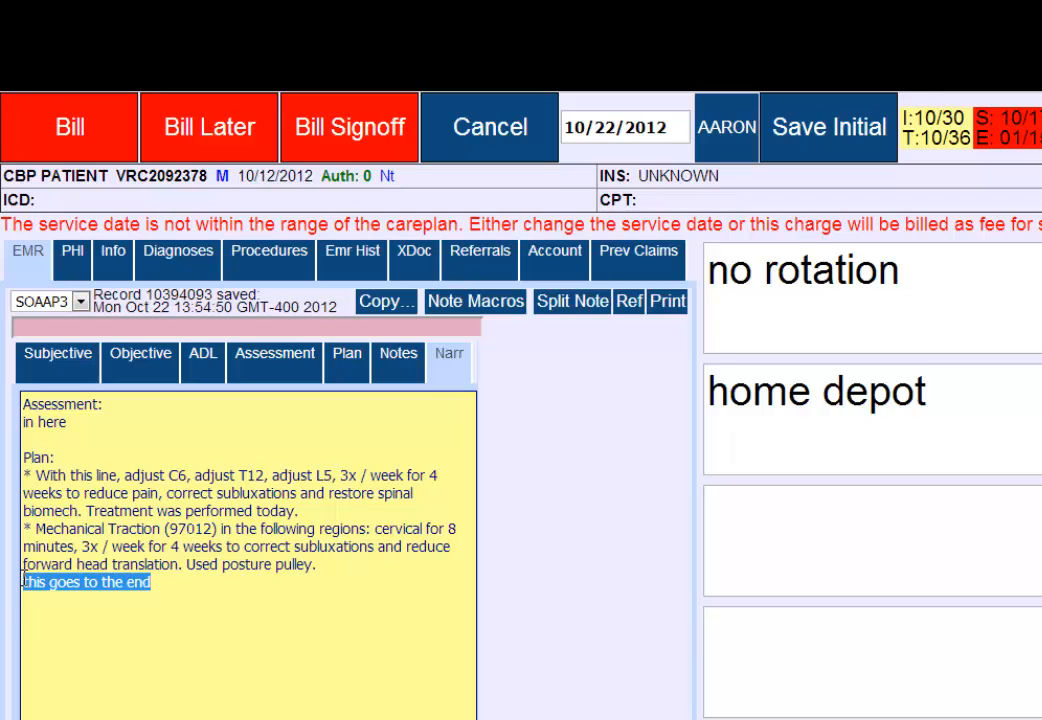
Return from the narrative to the Plan section's care-plan rows
click(346, 360)
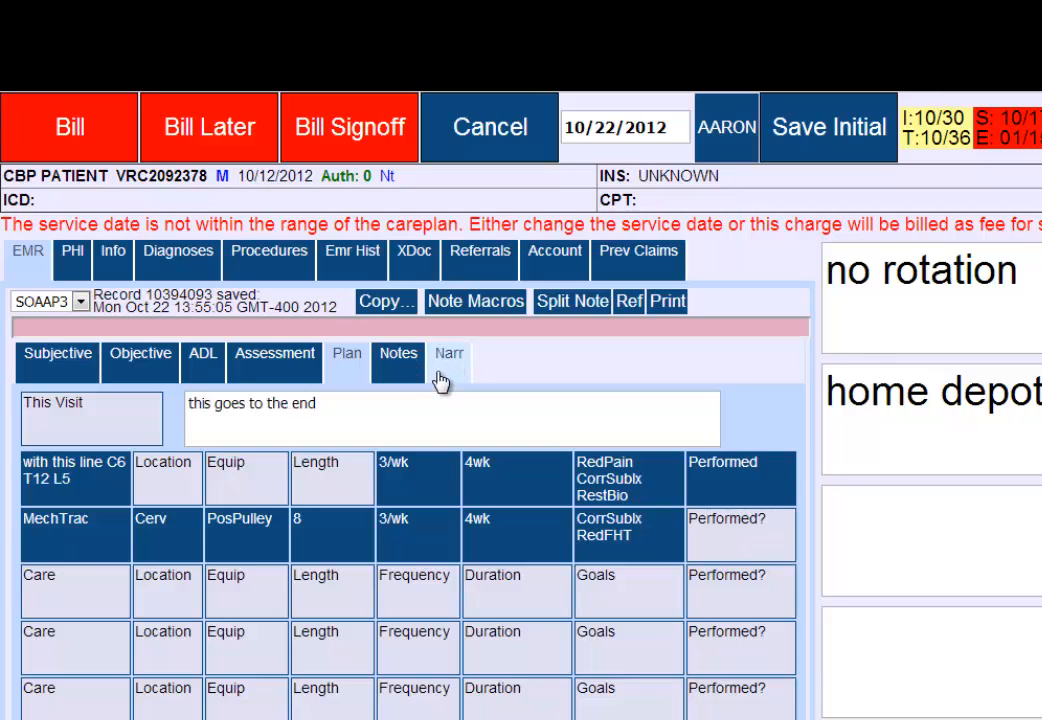
Mark the Mechanical Traction row as Performed after checking the narrative
click(449, 353)
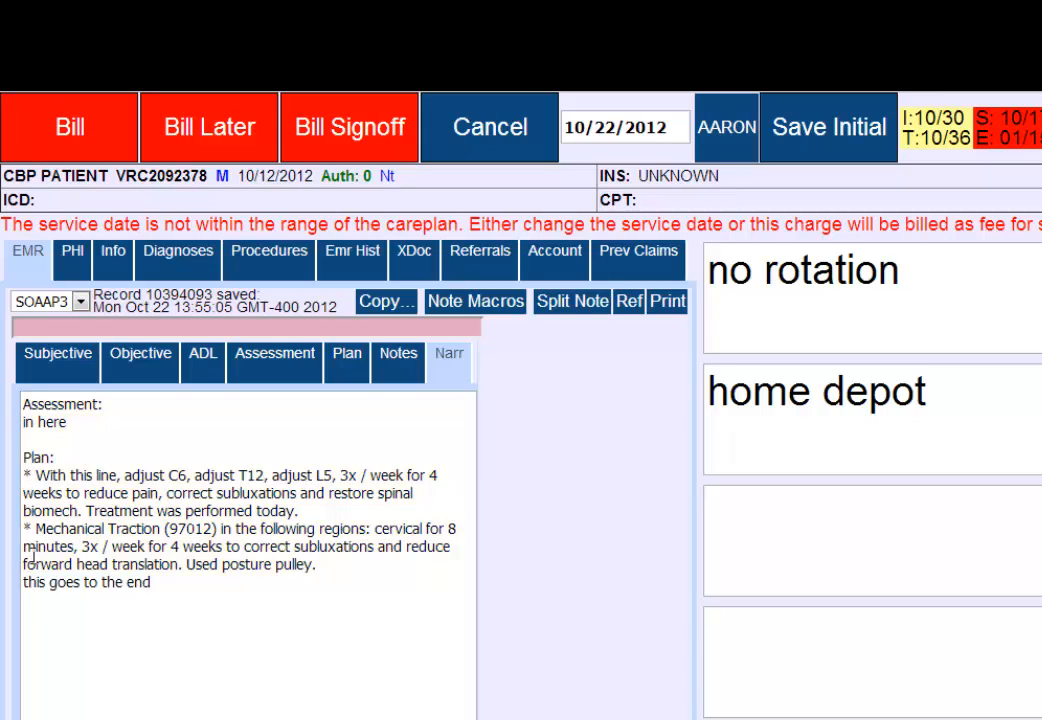
mouse_move(196, 655)
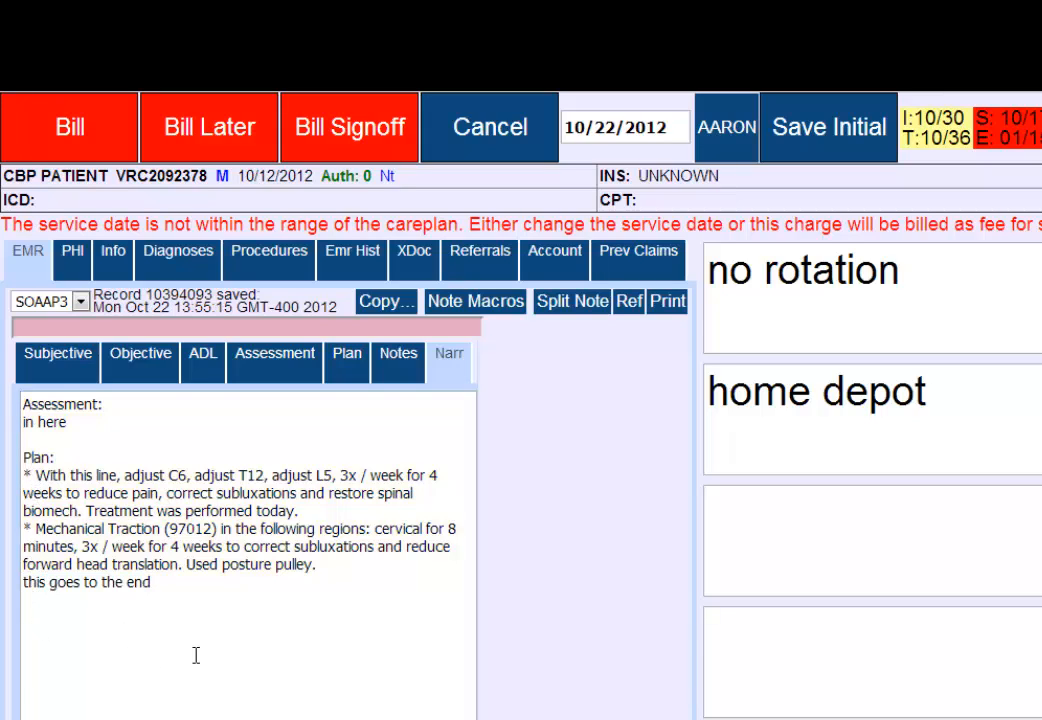
click(346, 353)
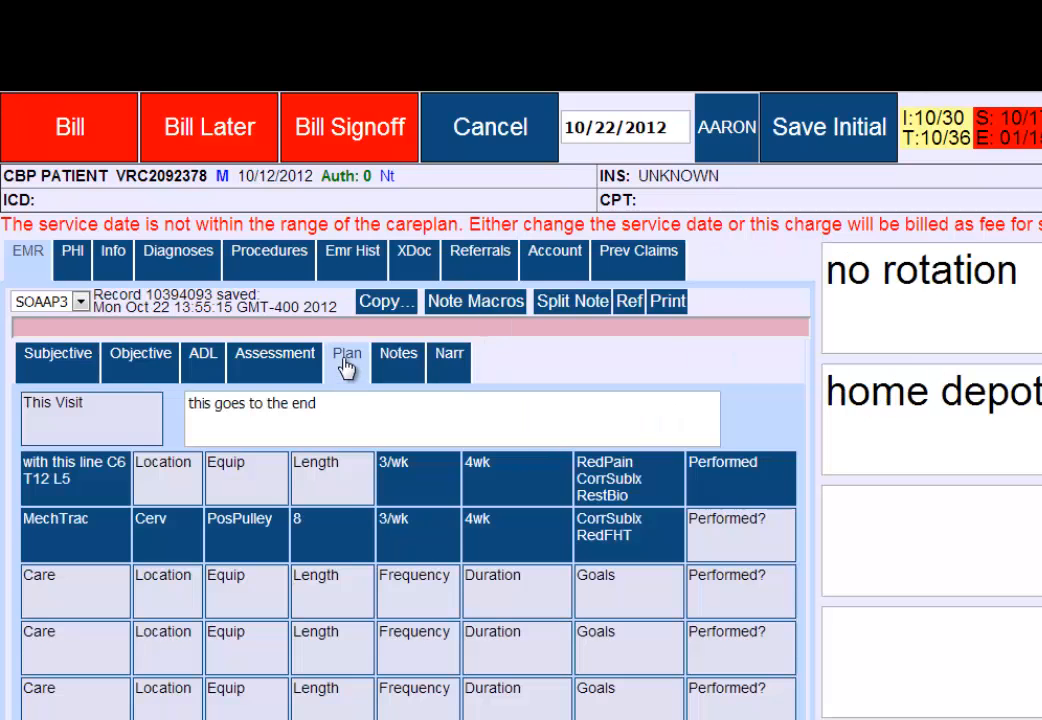
mouse_move(760, 540)
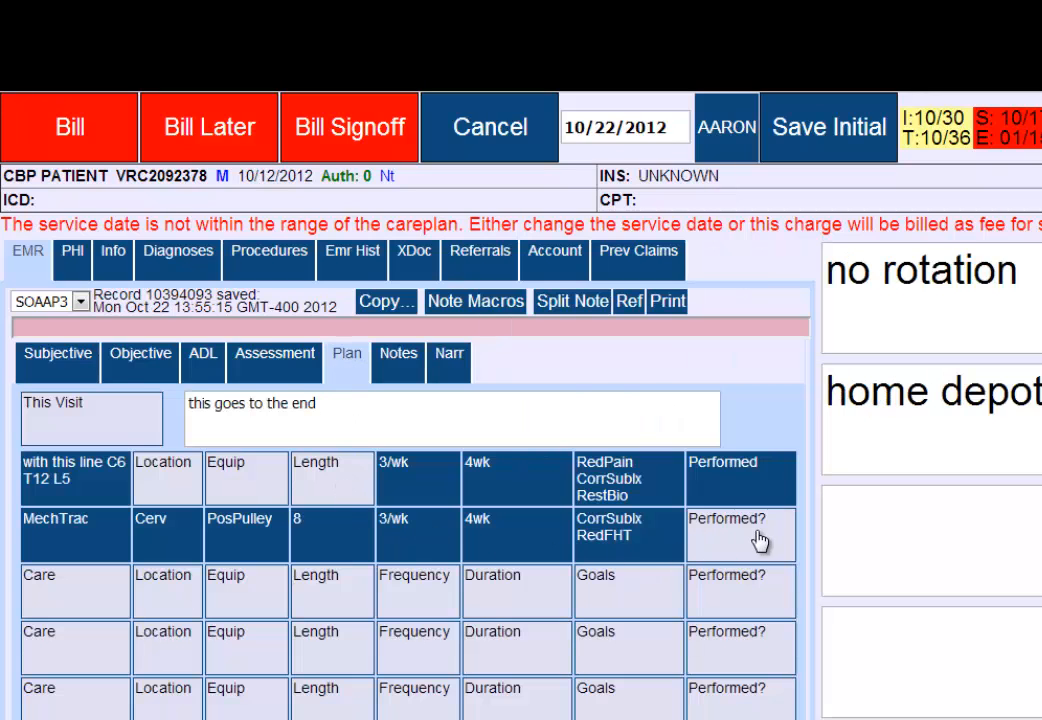
click(740, 535)
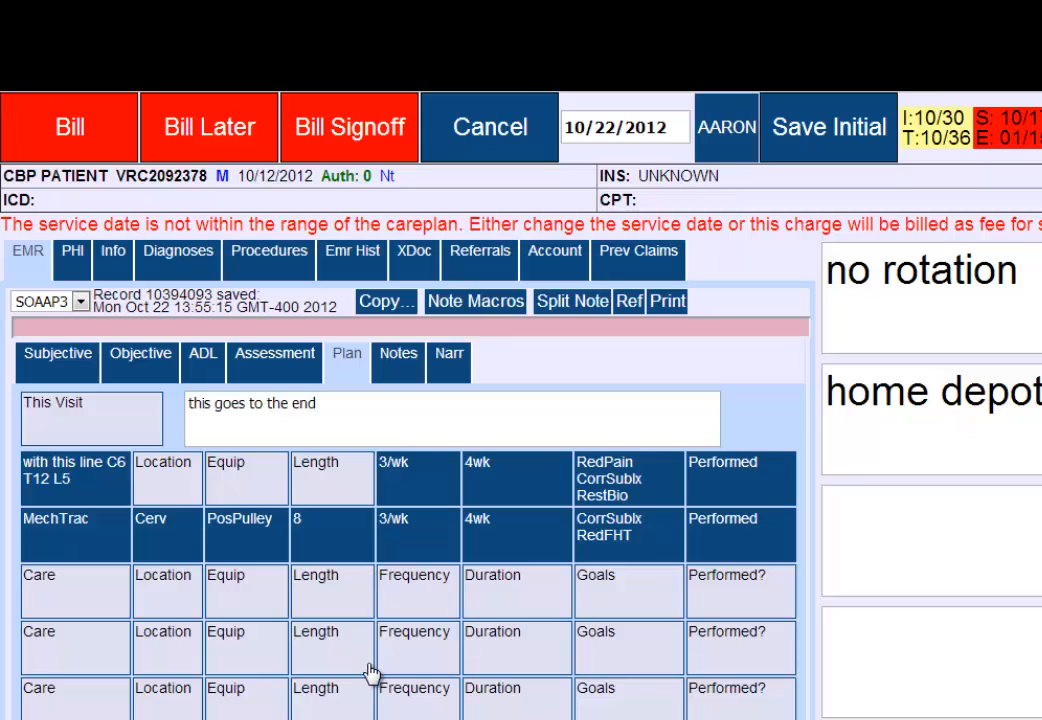
mouse_move(153, 490)
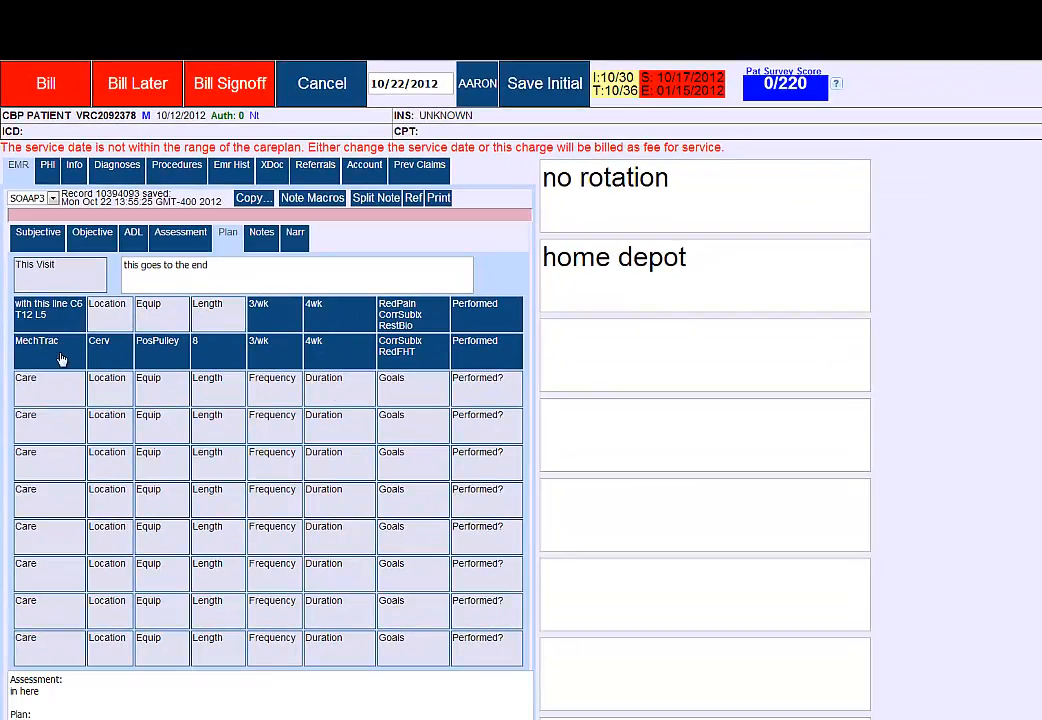
mouse_move(350, 397)
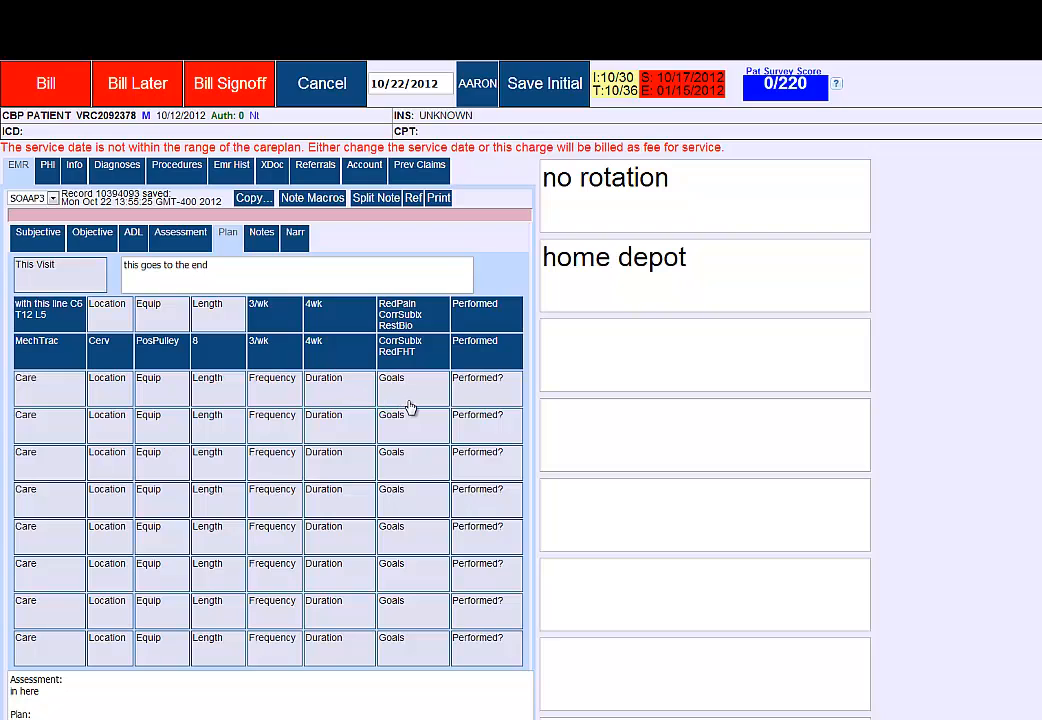
mouse_move(497, 361)
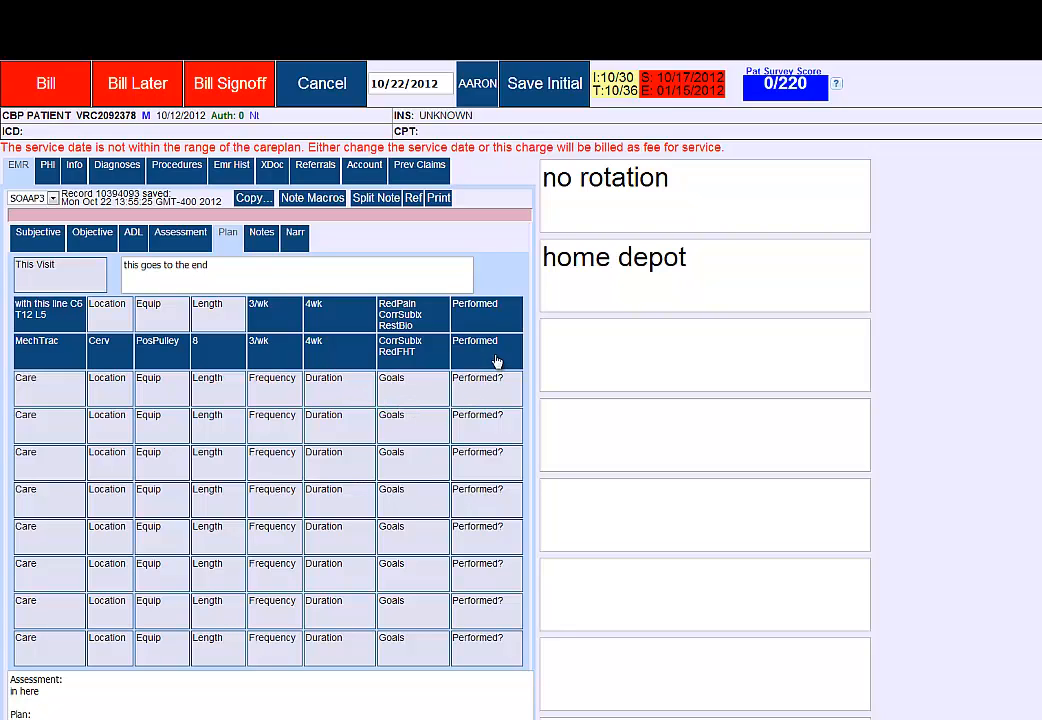
mouse_move(494, 320)
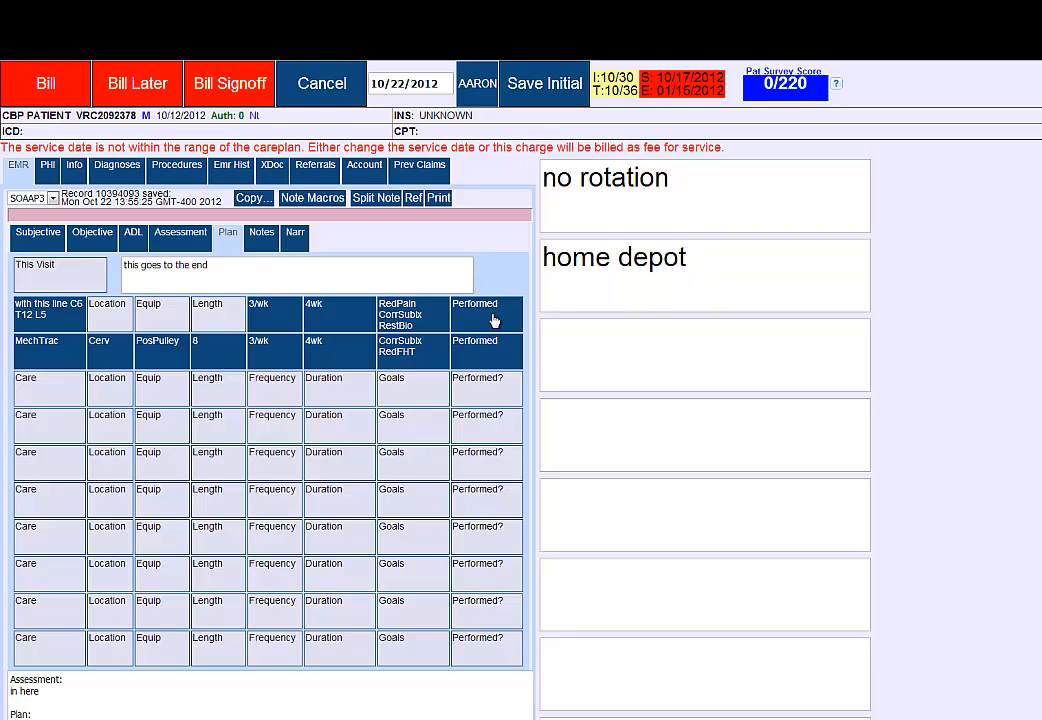
mouse_move(308, 327)
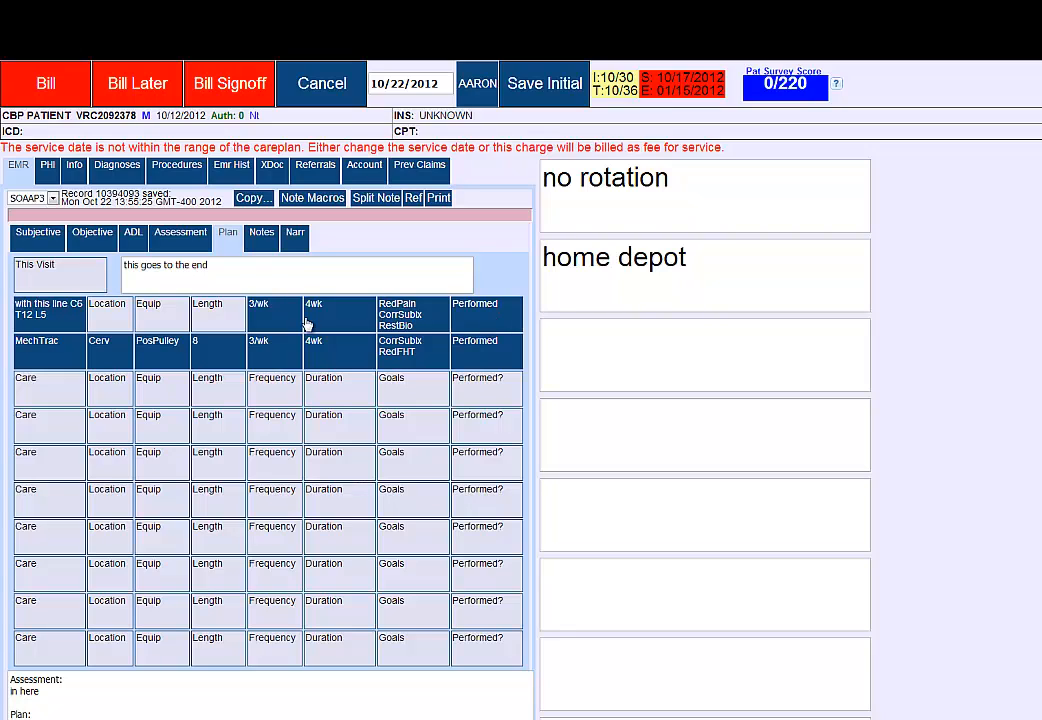
mouse_move(480, 368)
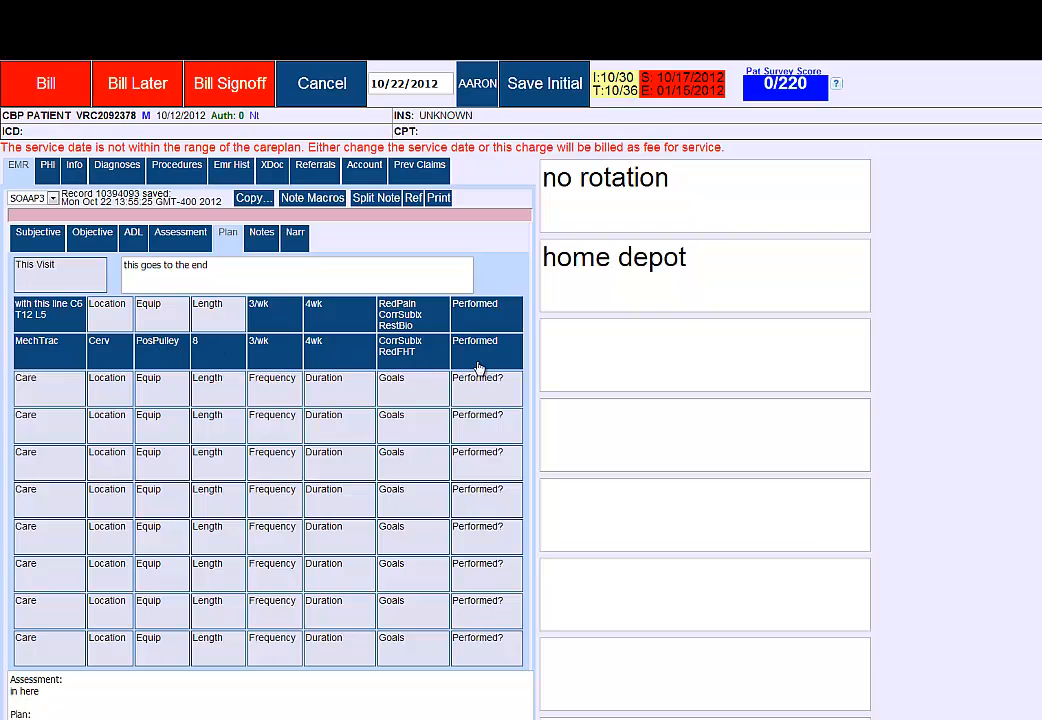
mouse_move(480, 350)
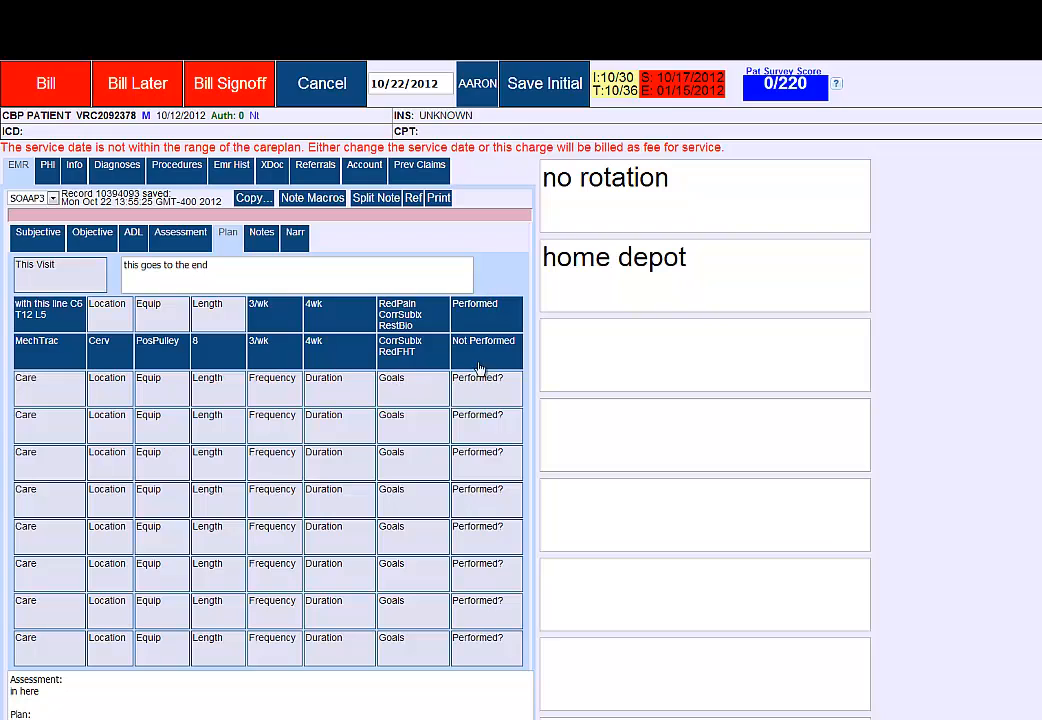
mouse_move(498, 357)
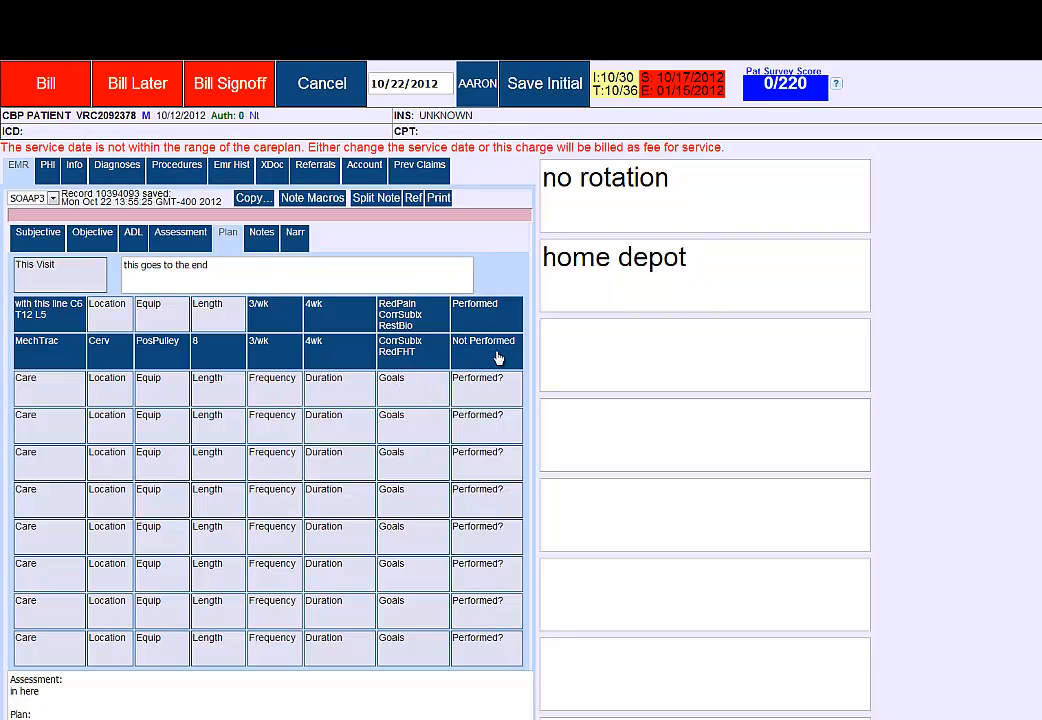
mouse_move(370, 362)
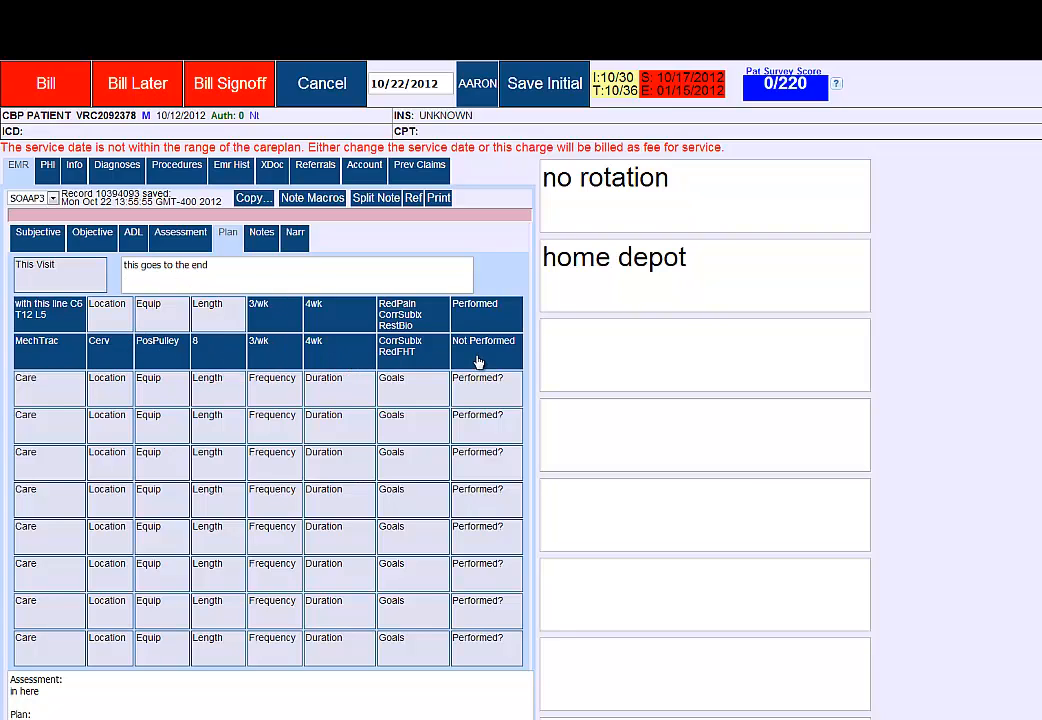
mouse_move(471, 354)
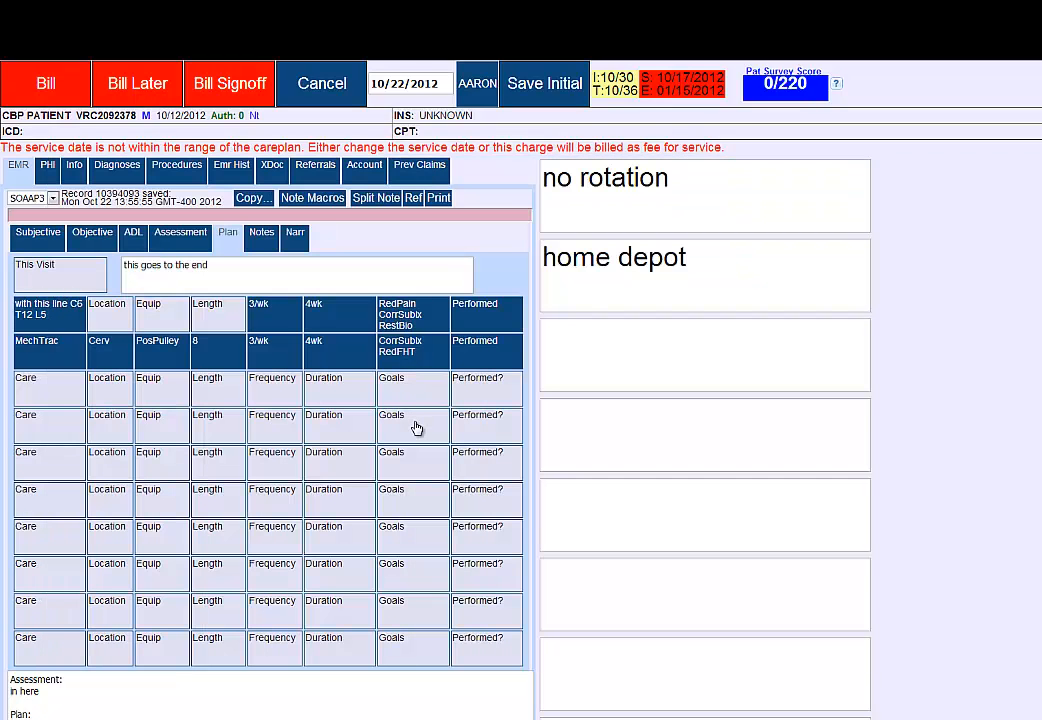
mouse_move(255, 383)
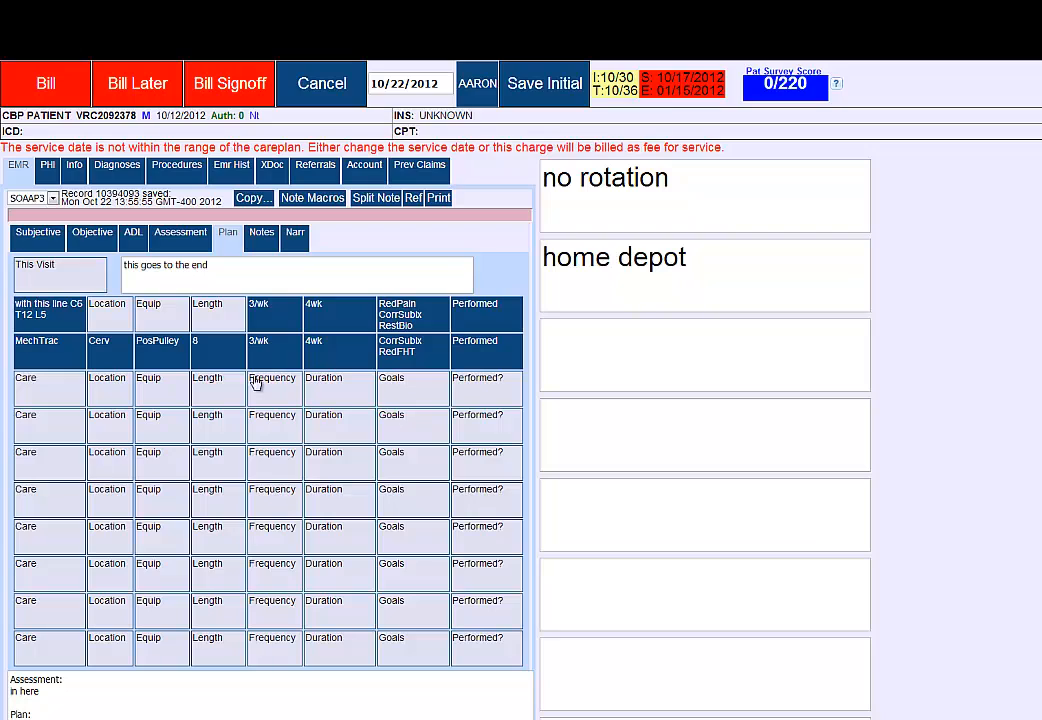
mouse_move(375, 355)
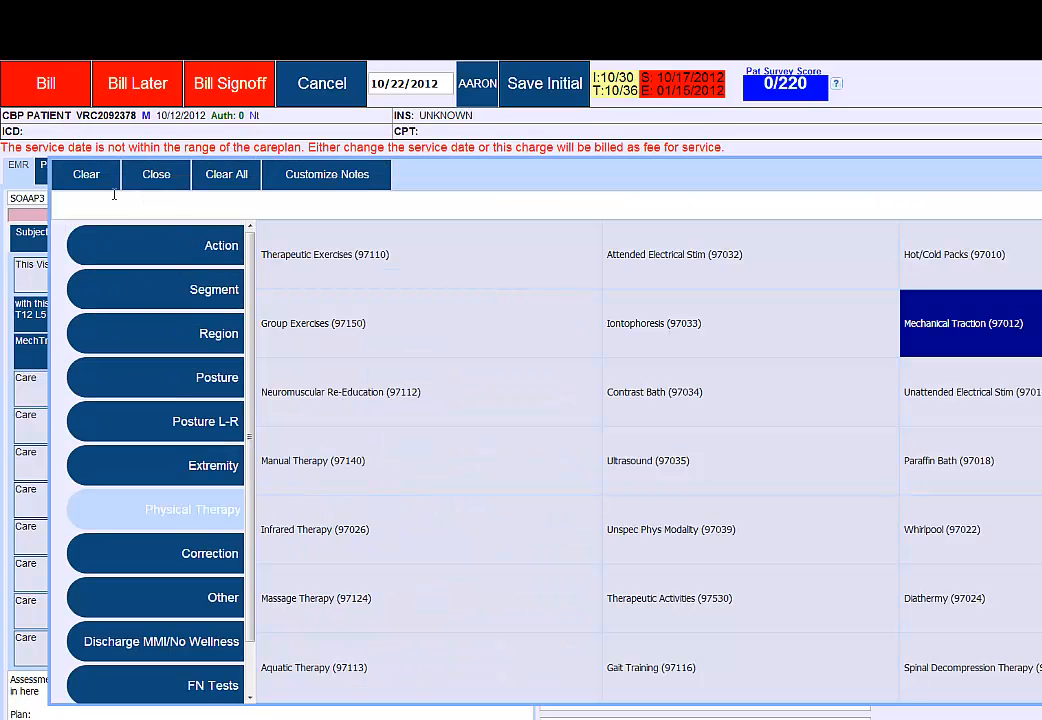
Close the treatment choices list for the care-plan row
click(963, 323)
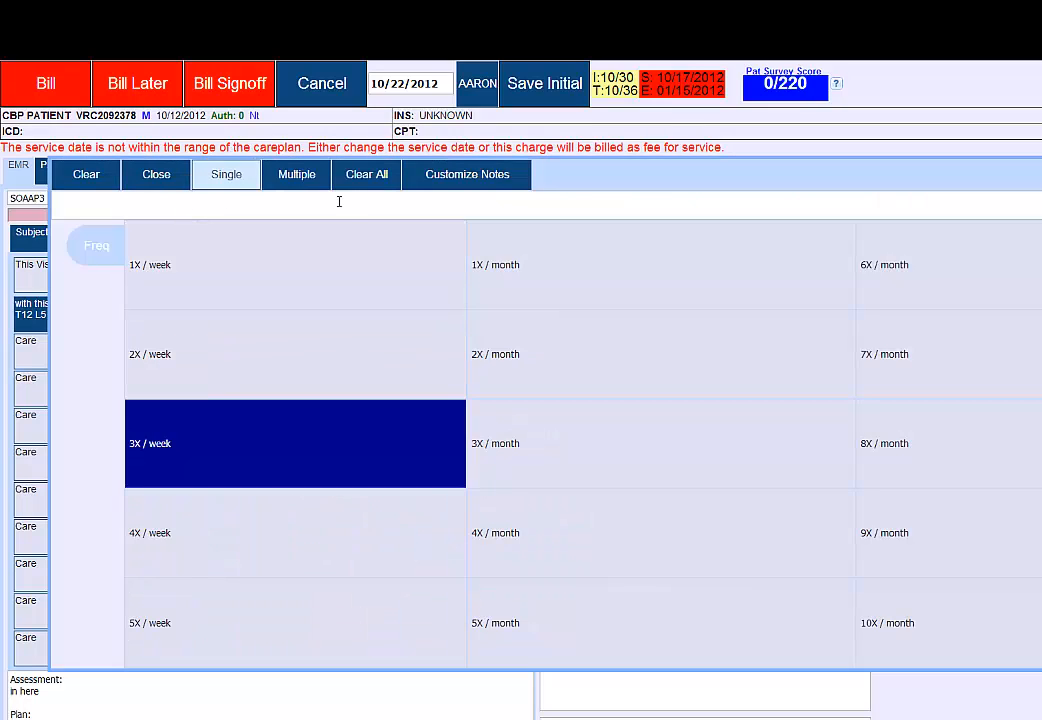
mouse_move(366, 174)
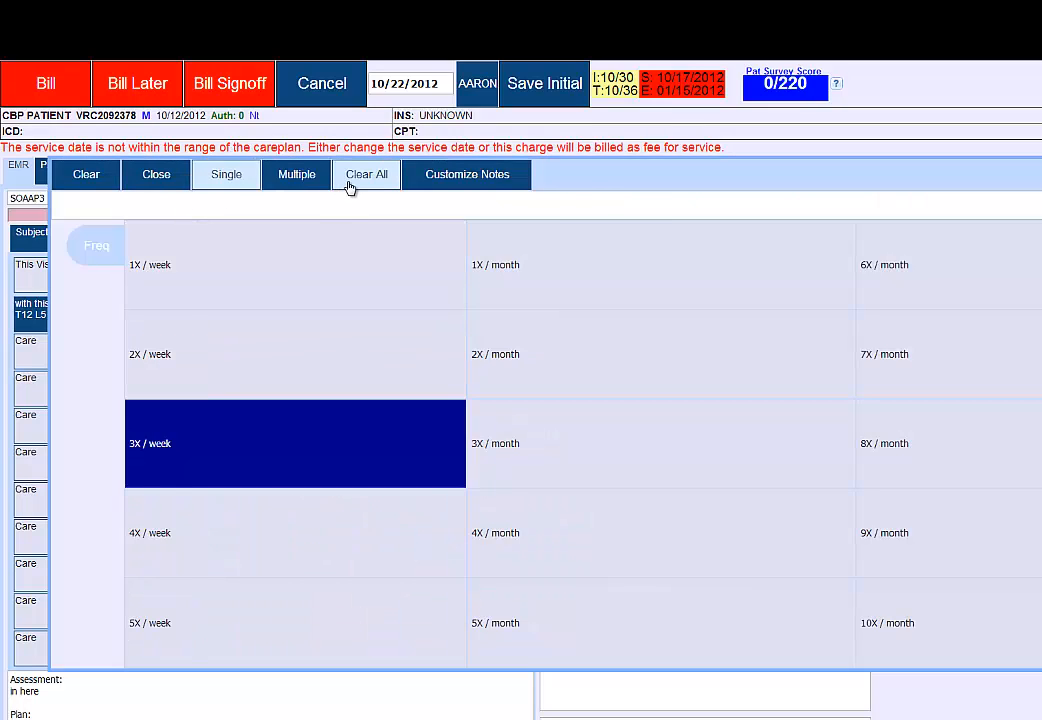